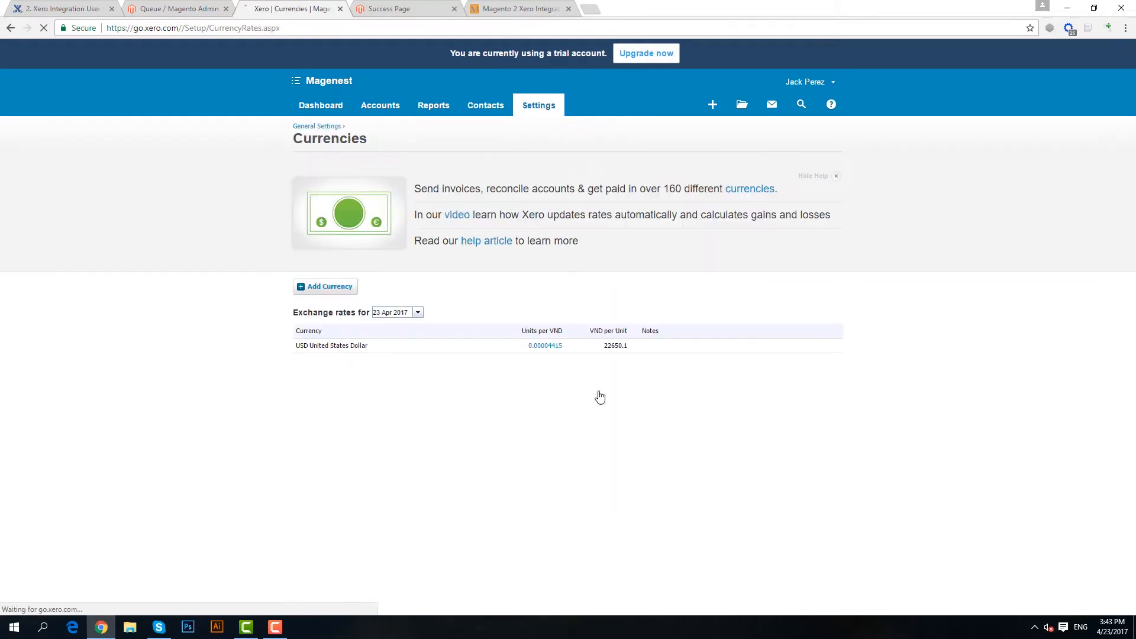
Step: Start adding a currency in Xero, searching 'AU' and choosing AUD Australian Dollar
click(325, 286)
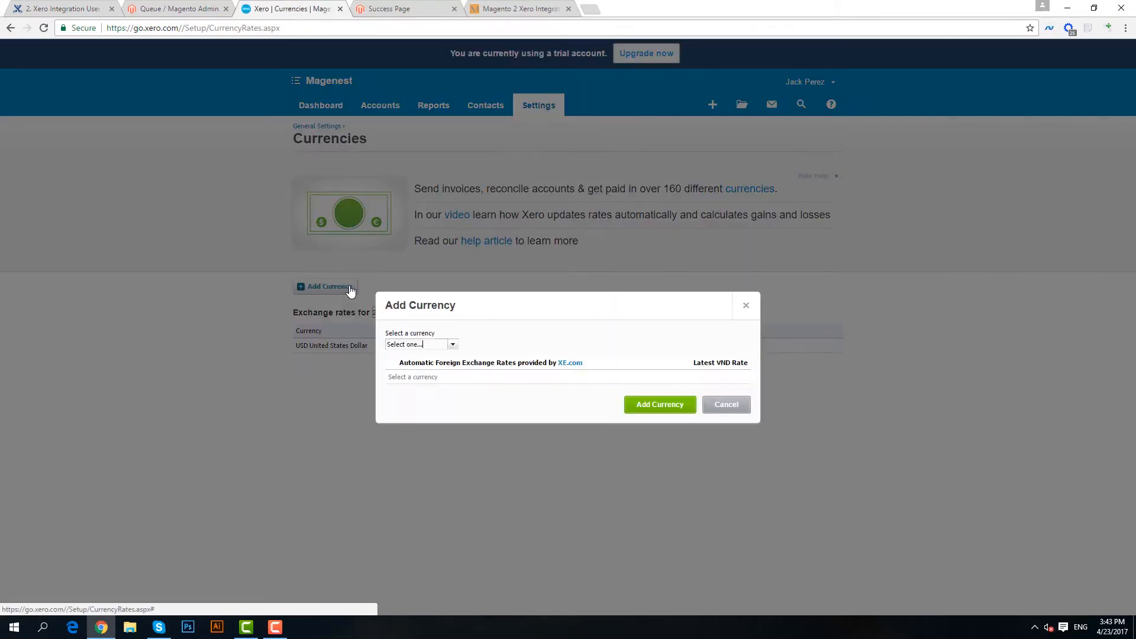
click(413, 345)
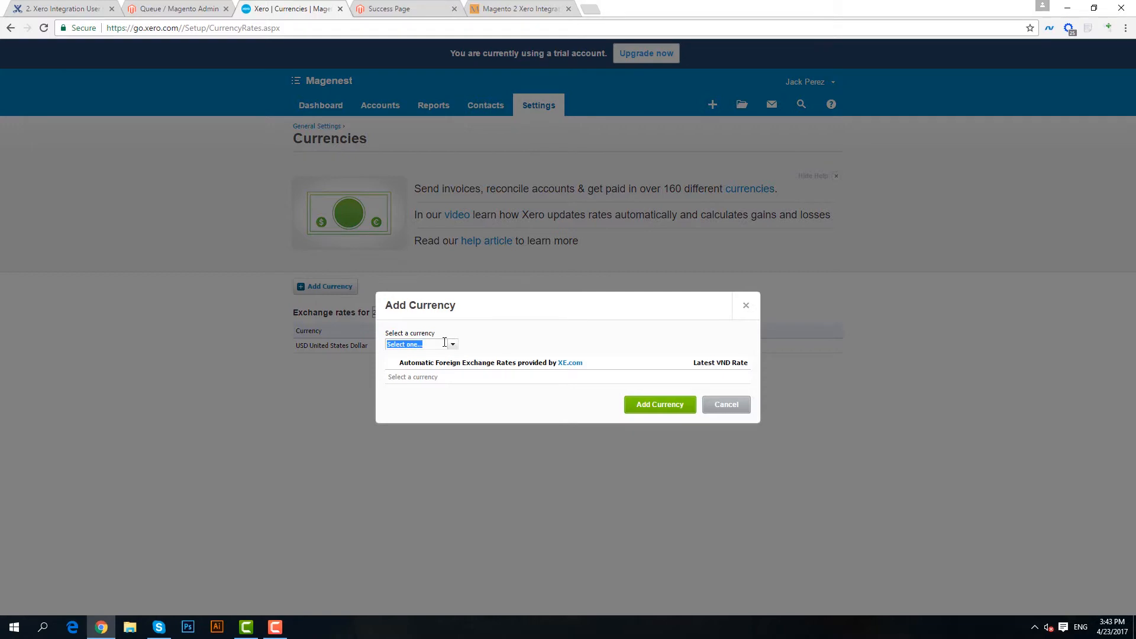
text(AU)
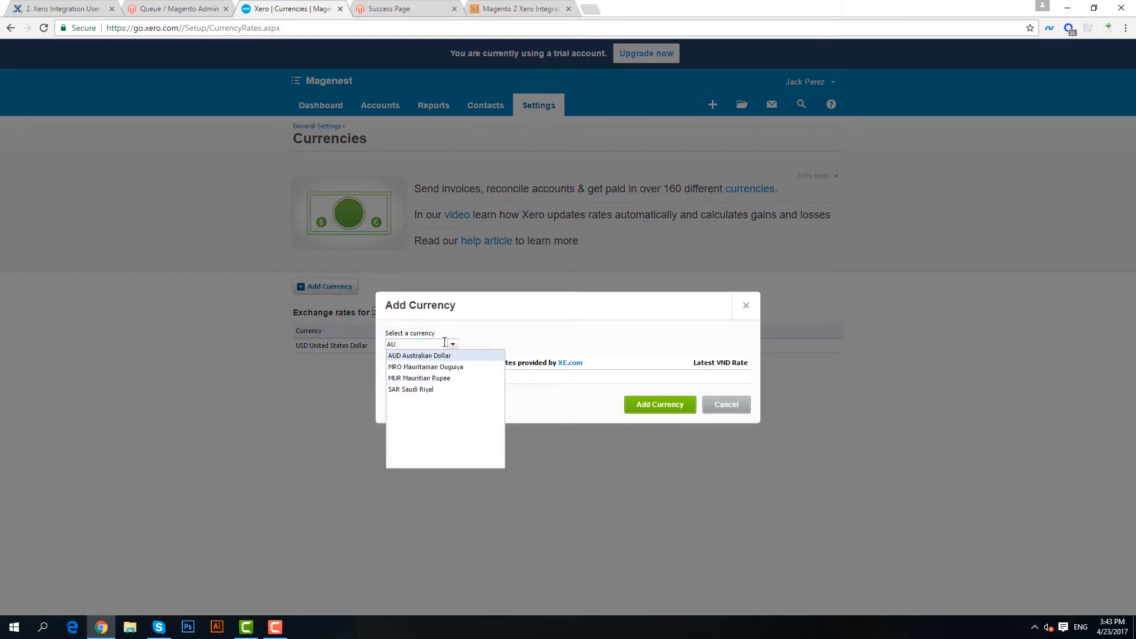
click(659, 404)
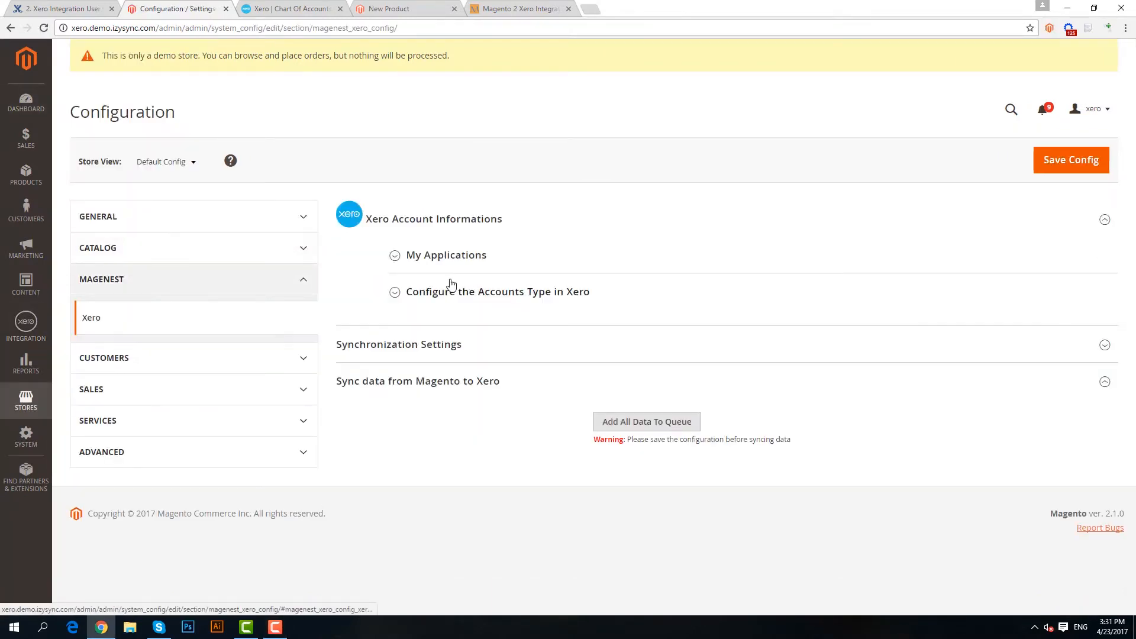
Step: Expand Configure the Accounts Type in Xero and scroll down to Synchronization Settings
click(496, 291)
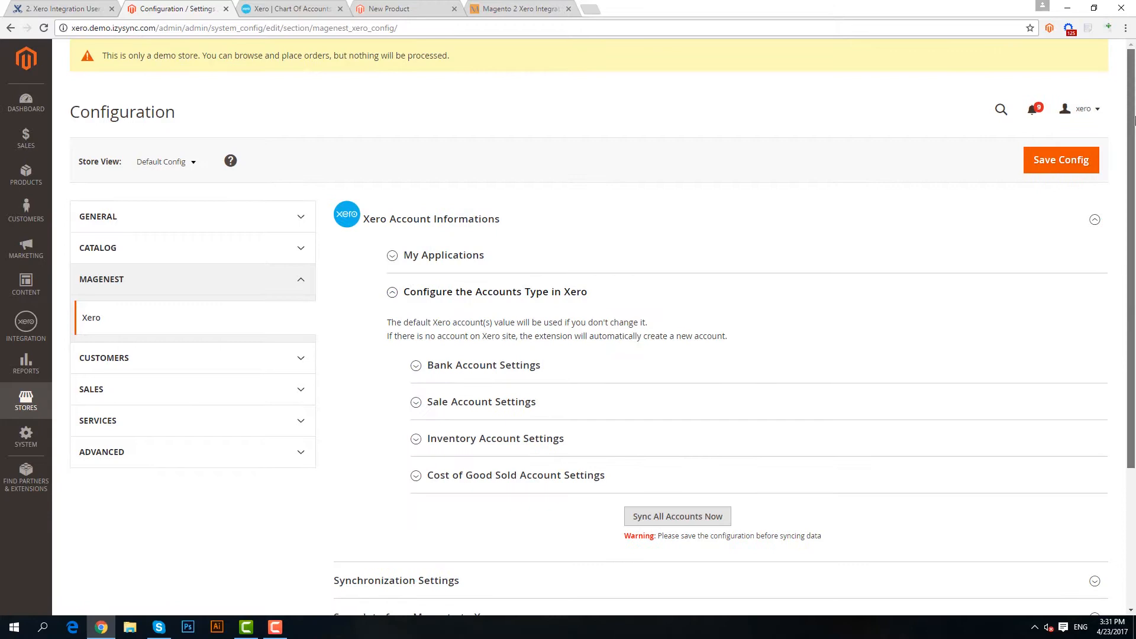
scroll(down, 3)
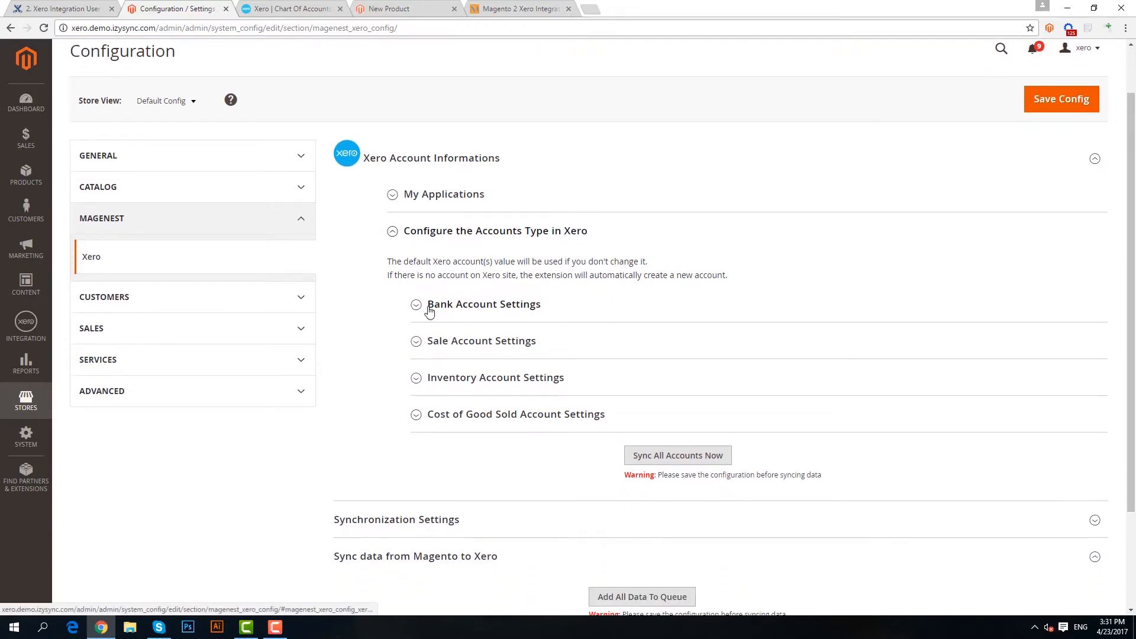
mouse_move(481, 382)
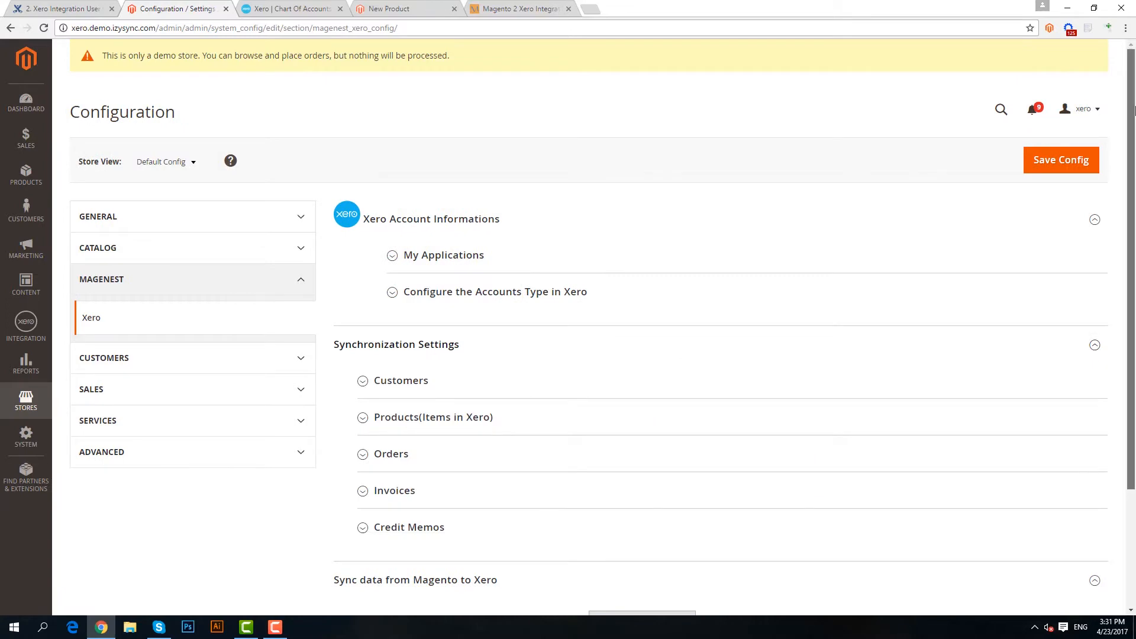
scroll(down, 3)
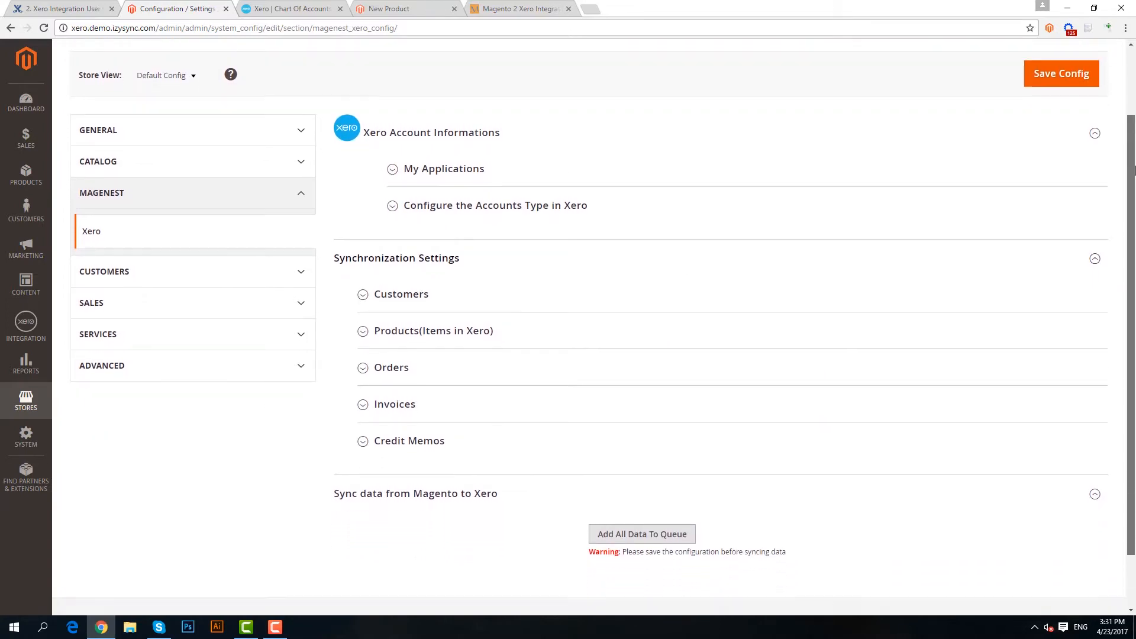
click(401, 294)
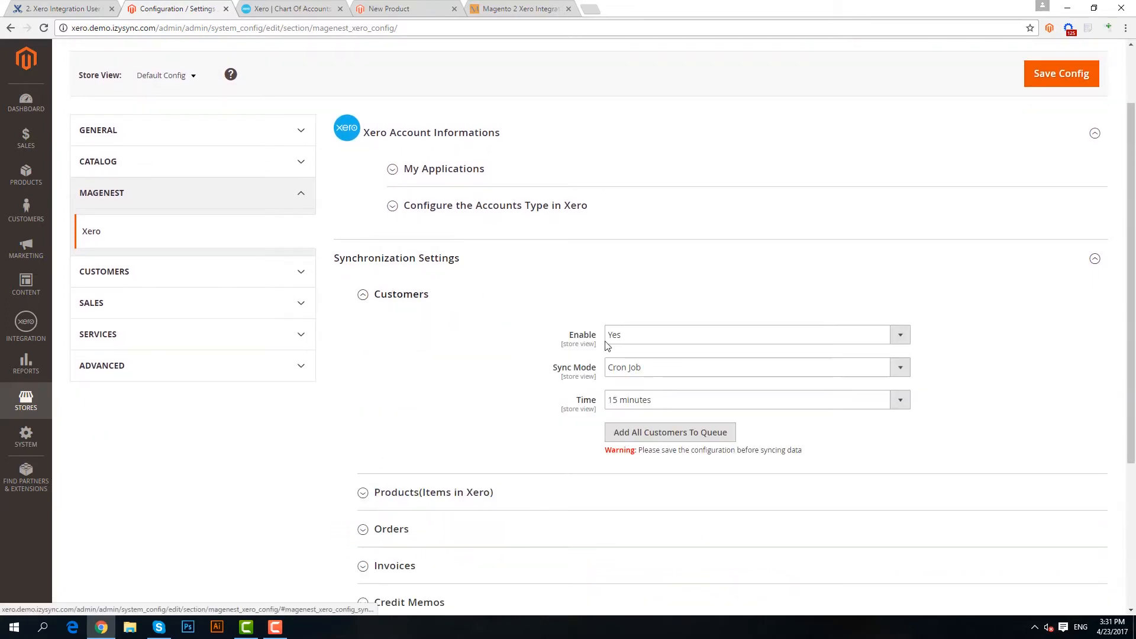
click(755, 366)
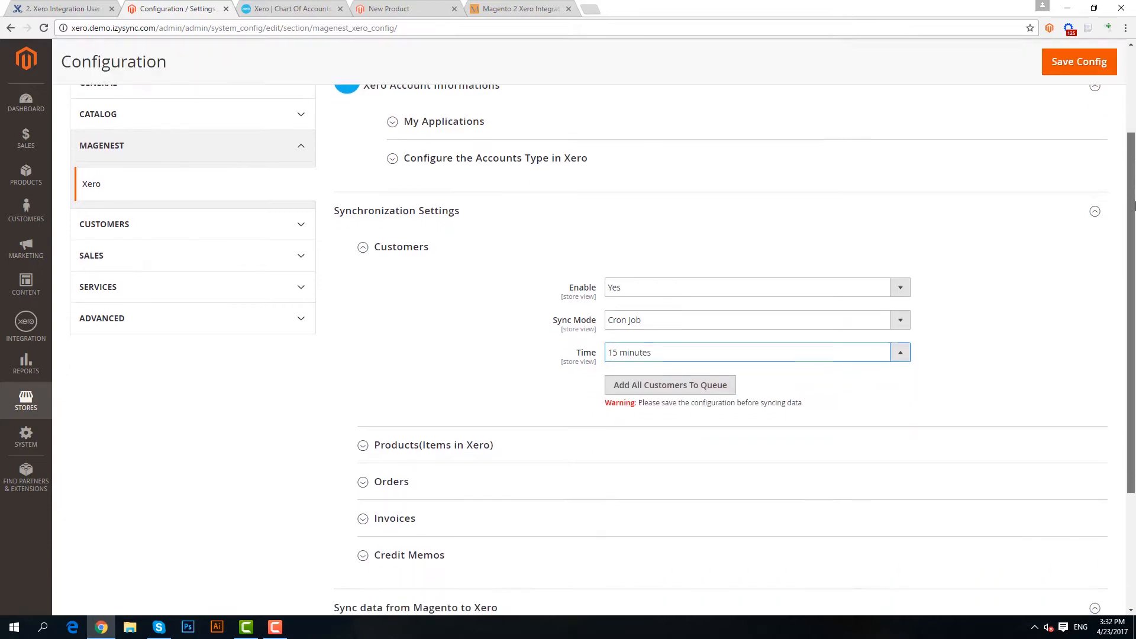
click(401, 246)
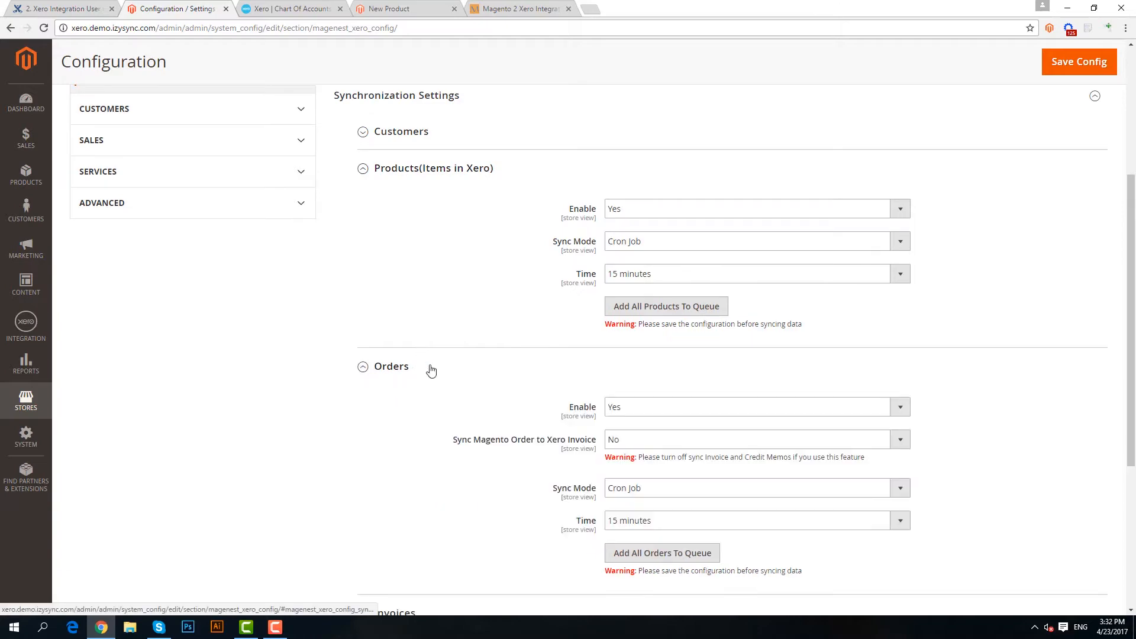
scroll(down, 3)
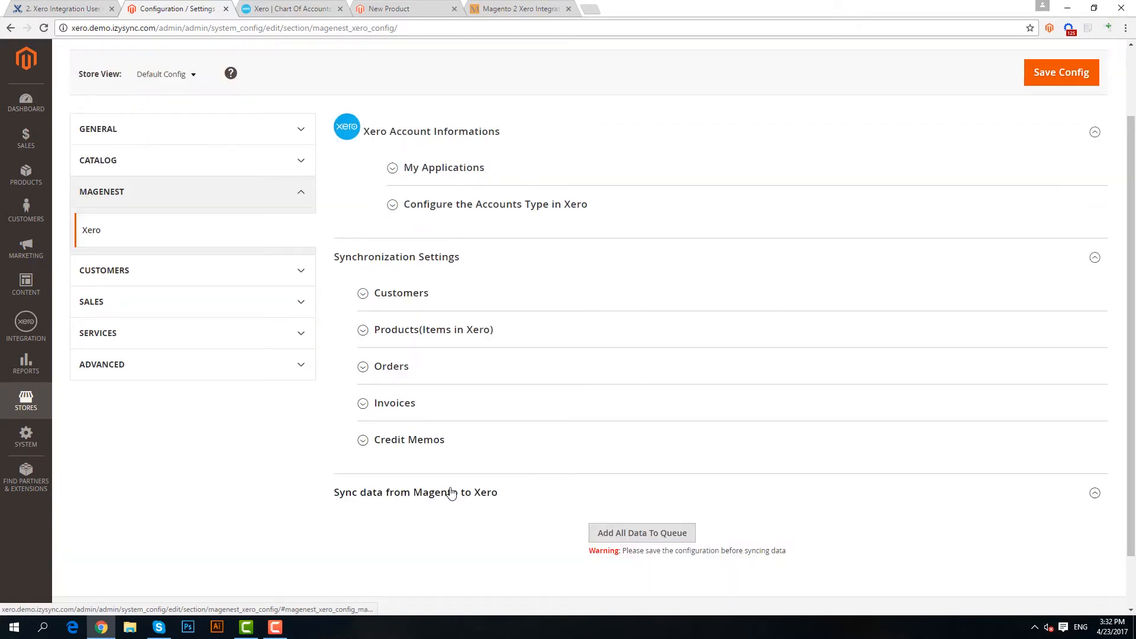
Step: Save Config for the Xero integration, then use Add All Data To Queue
scroll(down, 3)
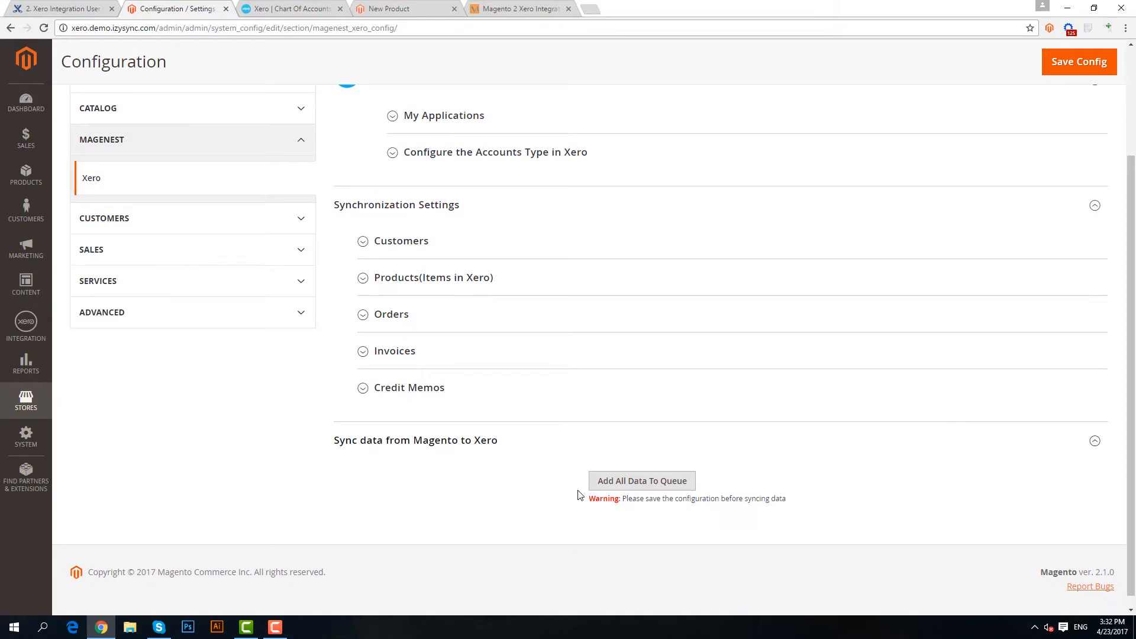
click(496, 151)
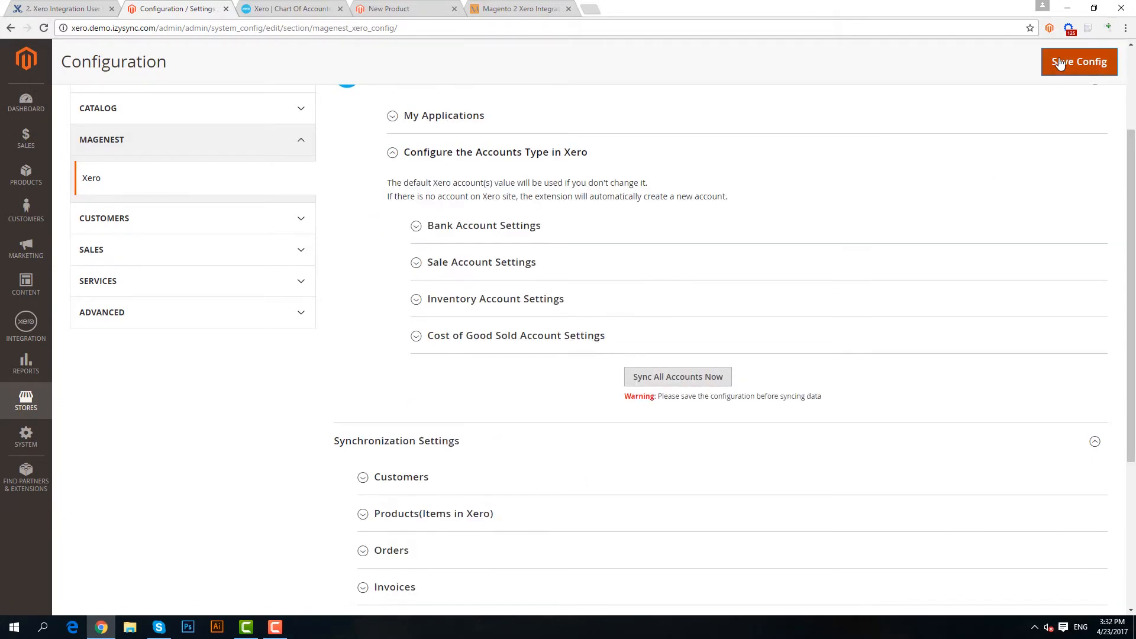
click(1078, 61)
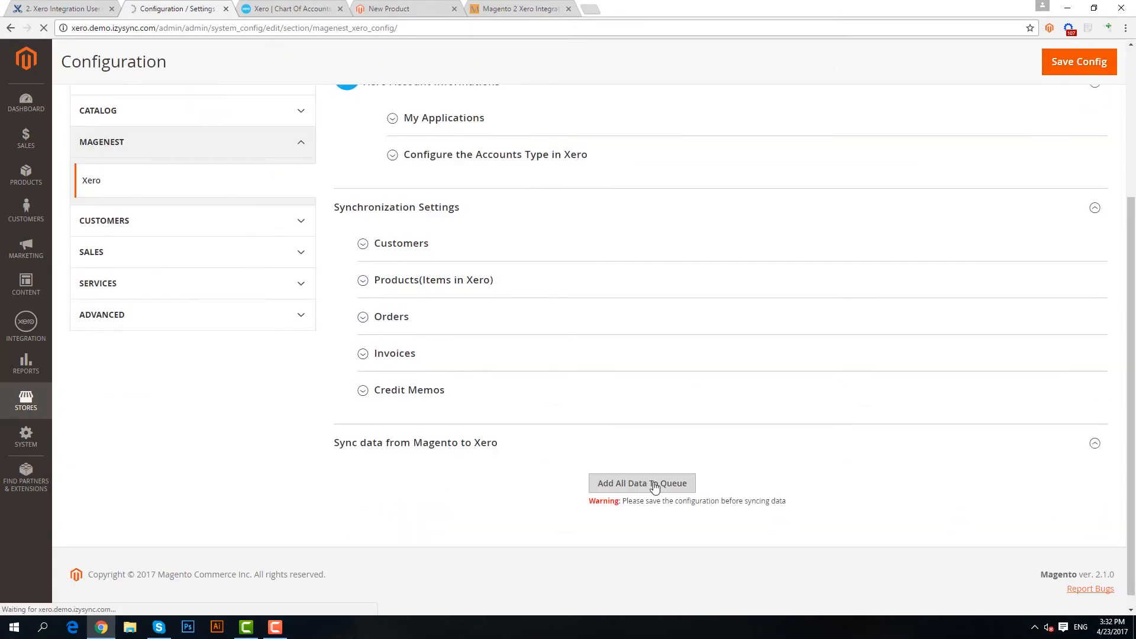
click(642, 484)
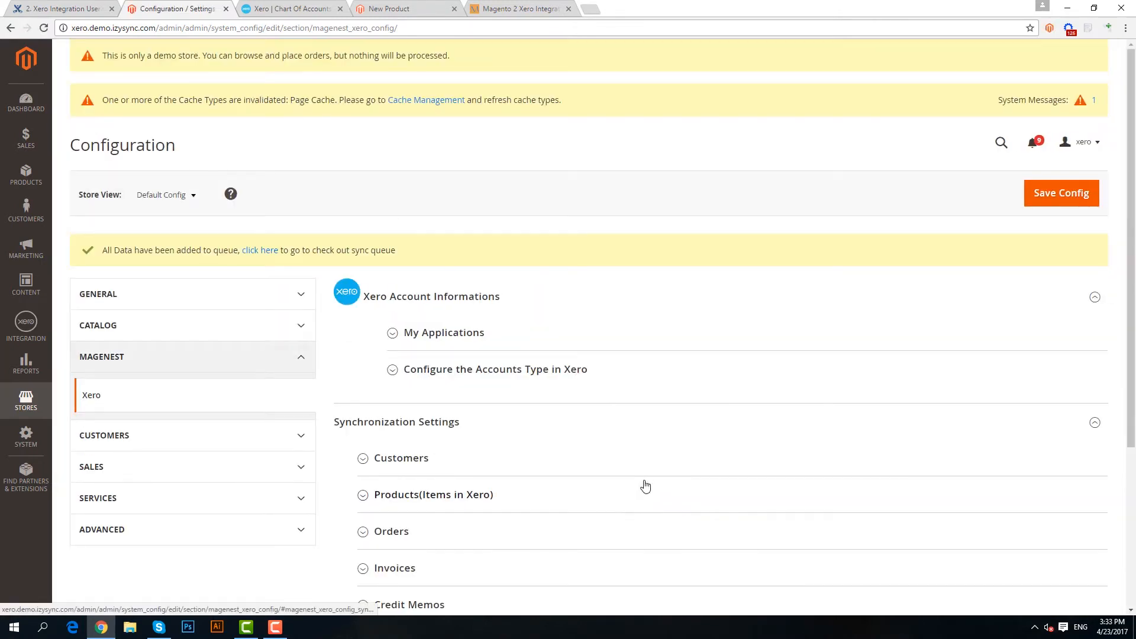
mouse_move(259, 249)
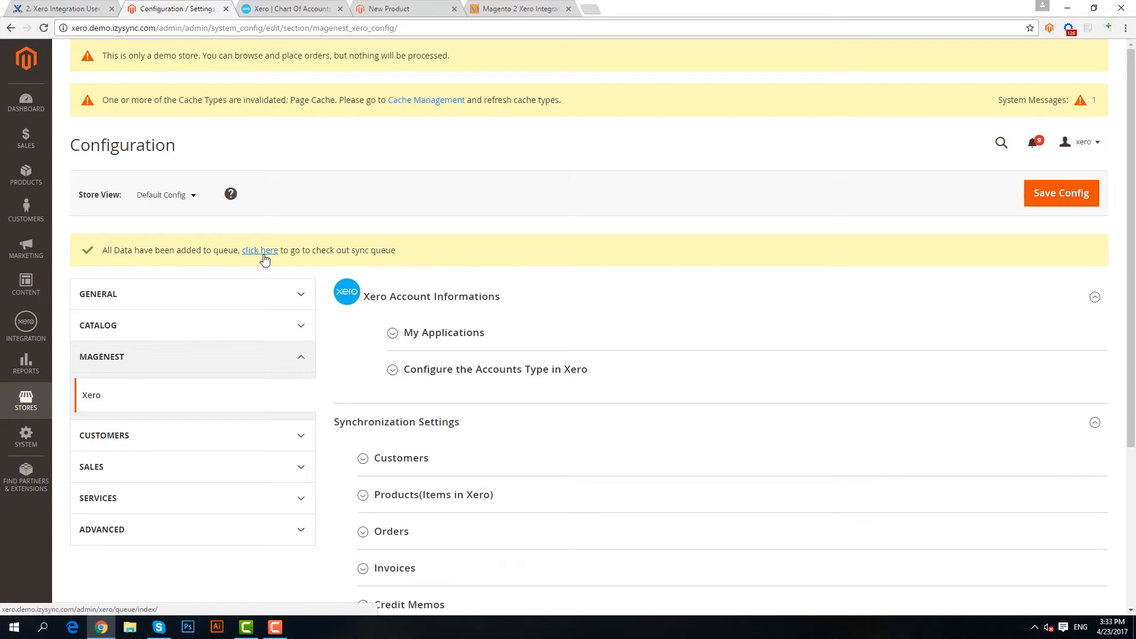
Step: Sync all 40 records from the Xero Queue List, then switch to the Xero tab
click(25, 323)
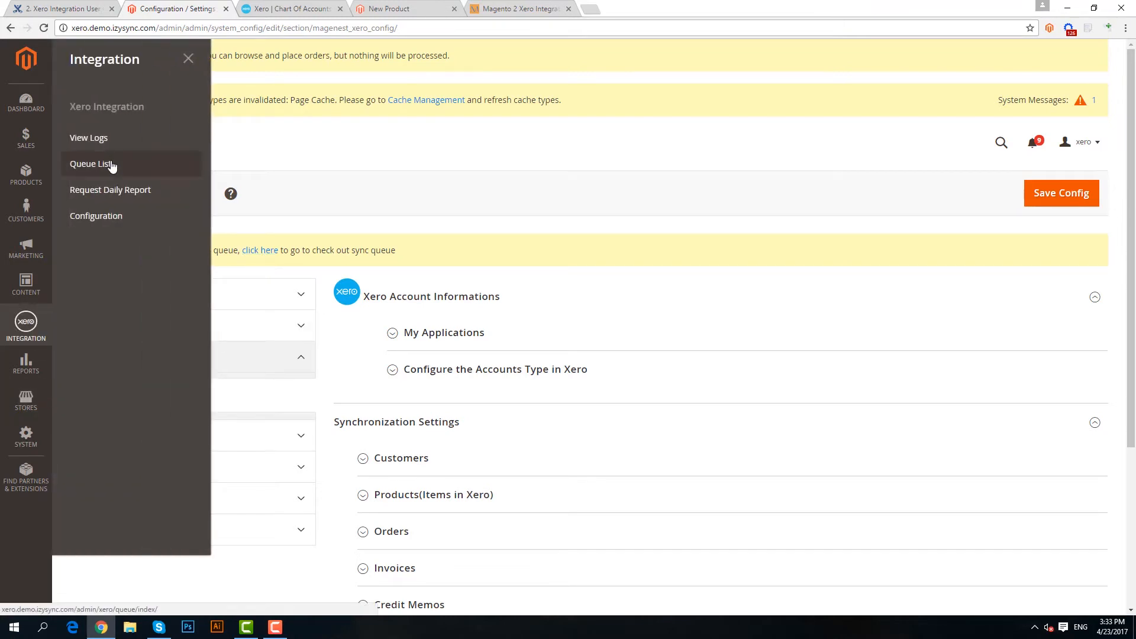
click(90, 164)
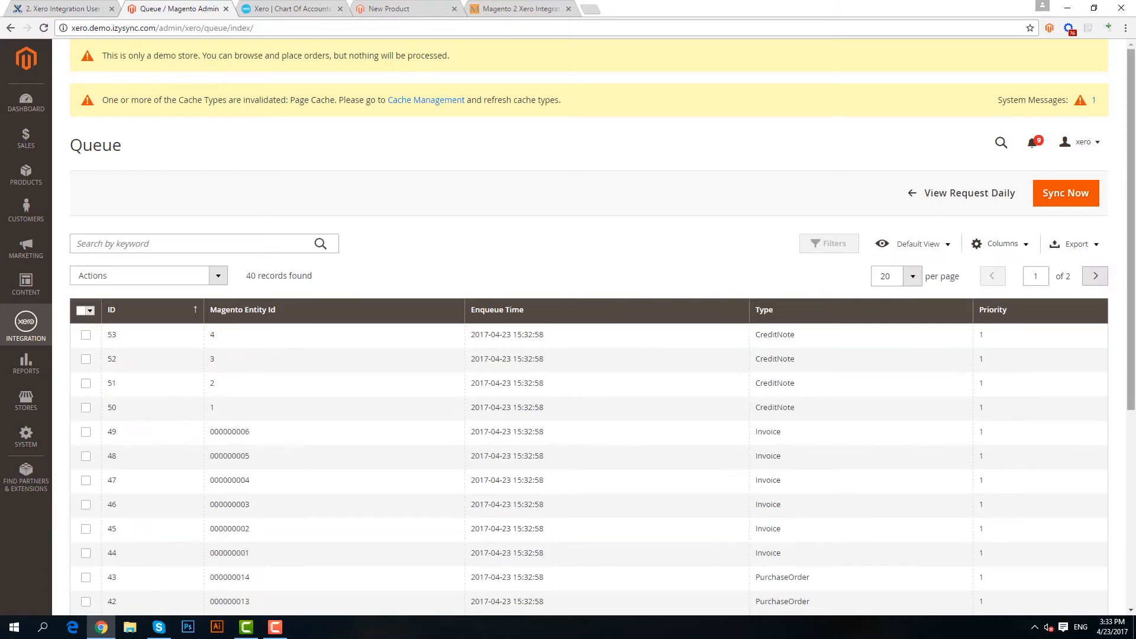
scroll(down, 3)
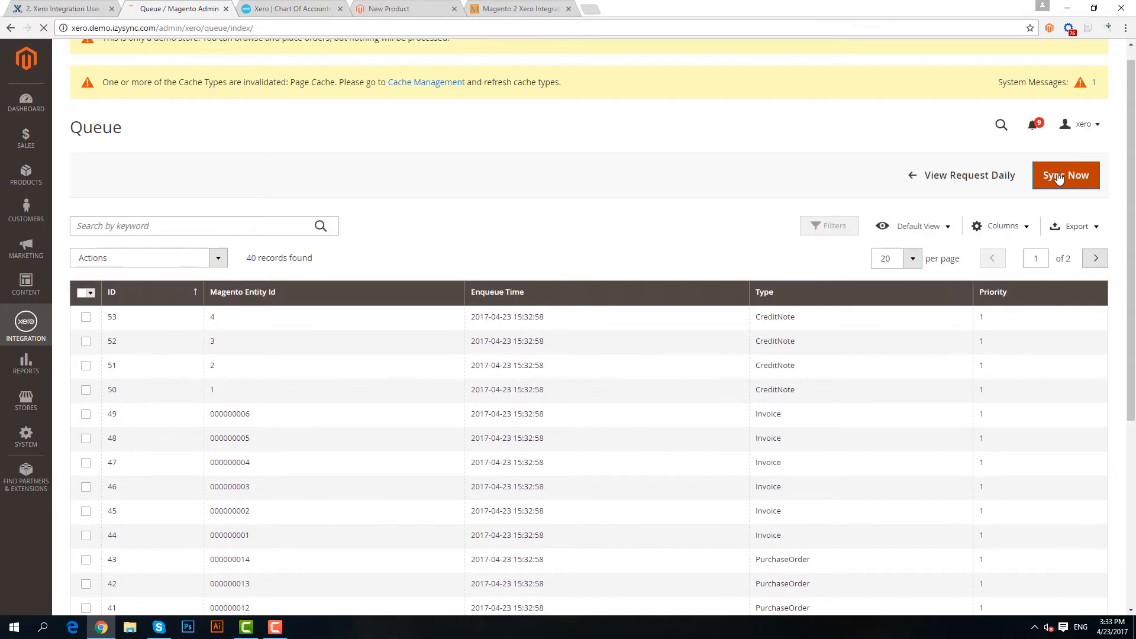
click(1065, 175)
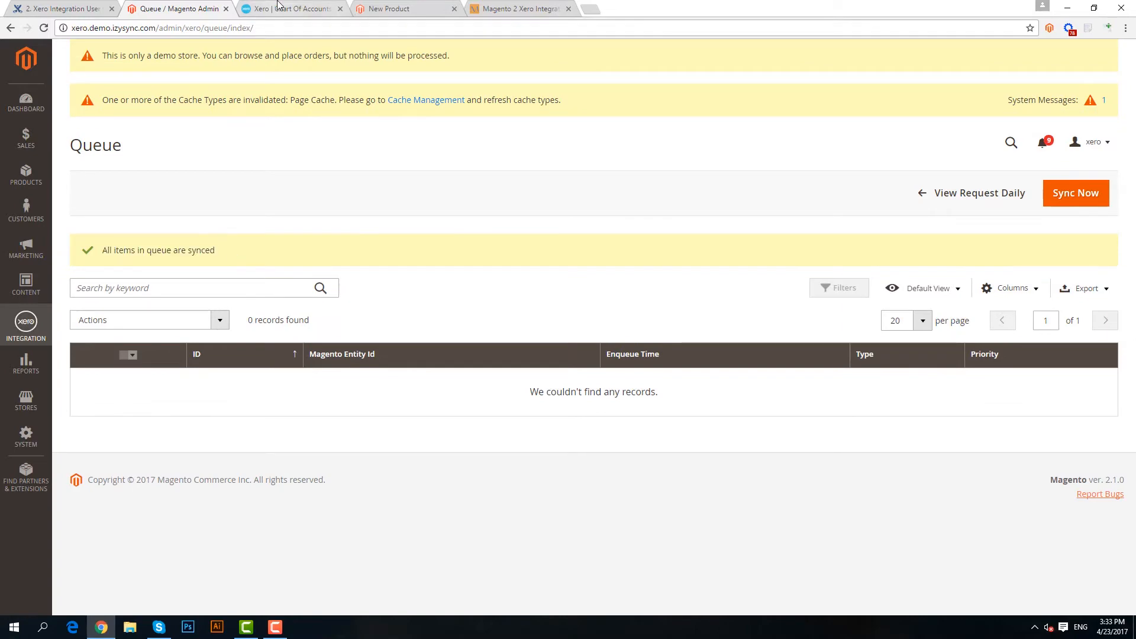
click(290, 9)
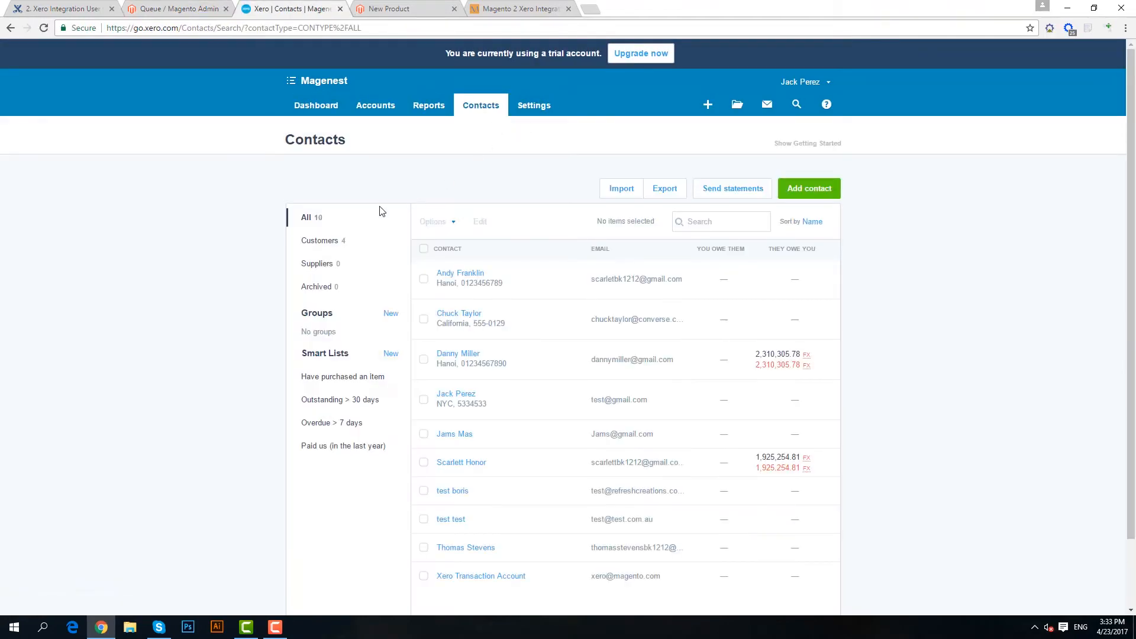
Step: Review Xero contacts, billed purchase orders, the sales overview and the full invoices list
click(320, 239)
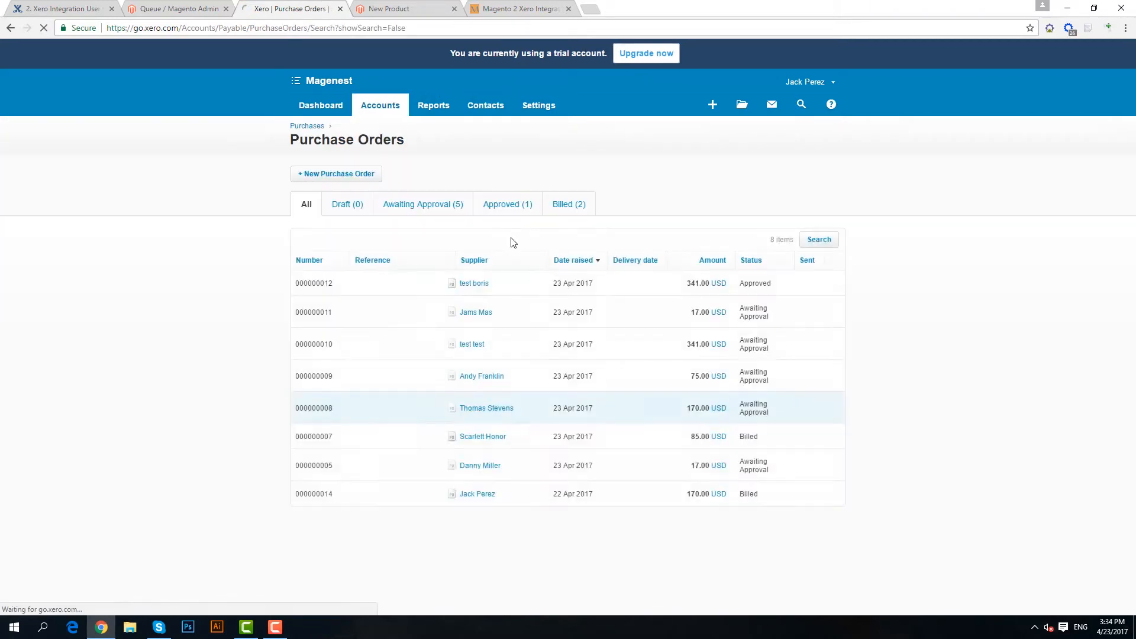
click(507, 204)
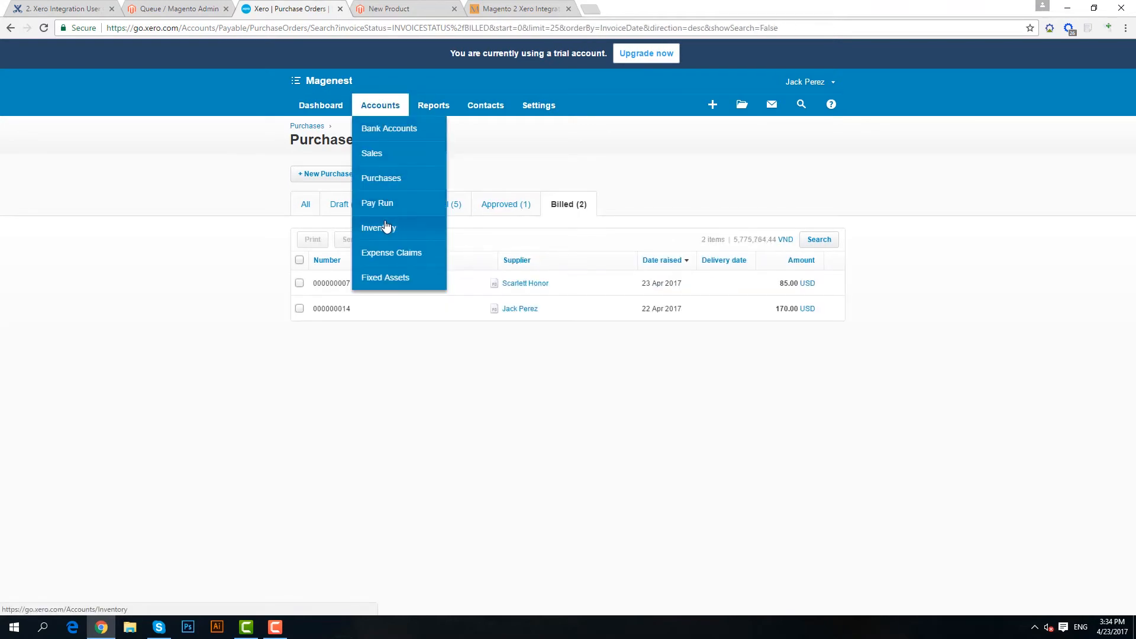
click(378, 228)
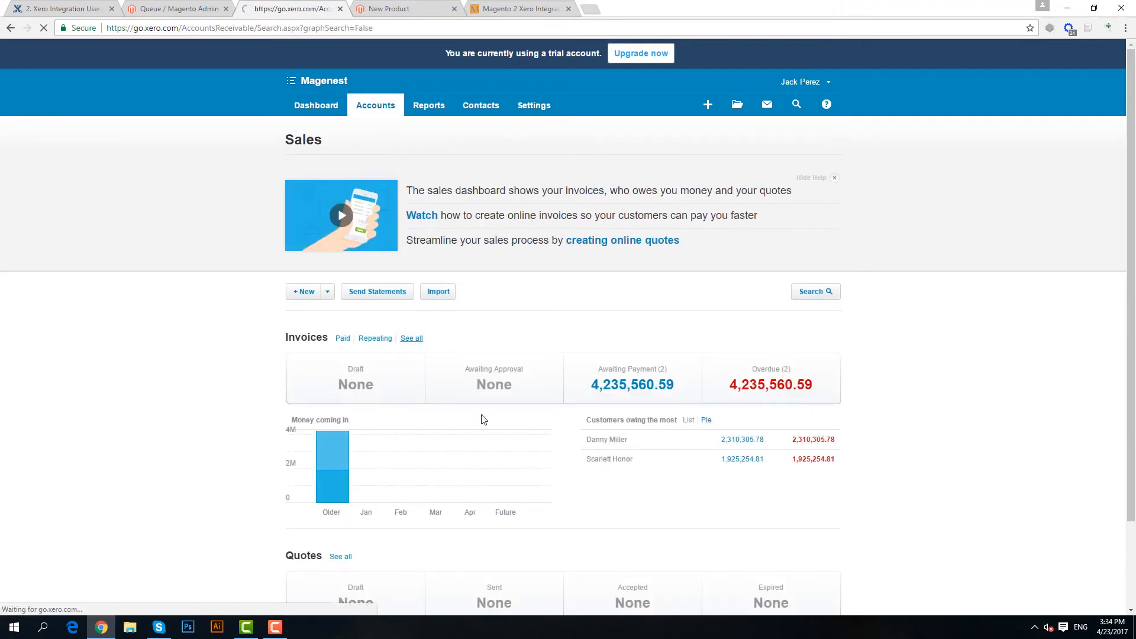
click(411, 338)
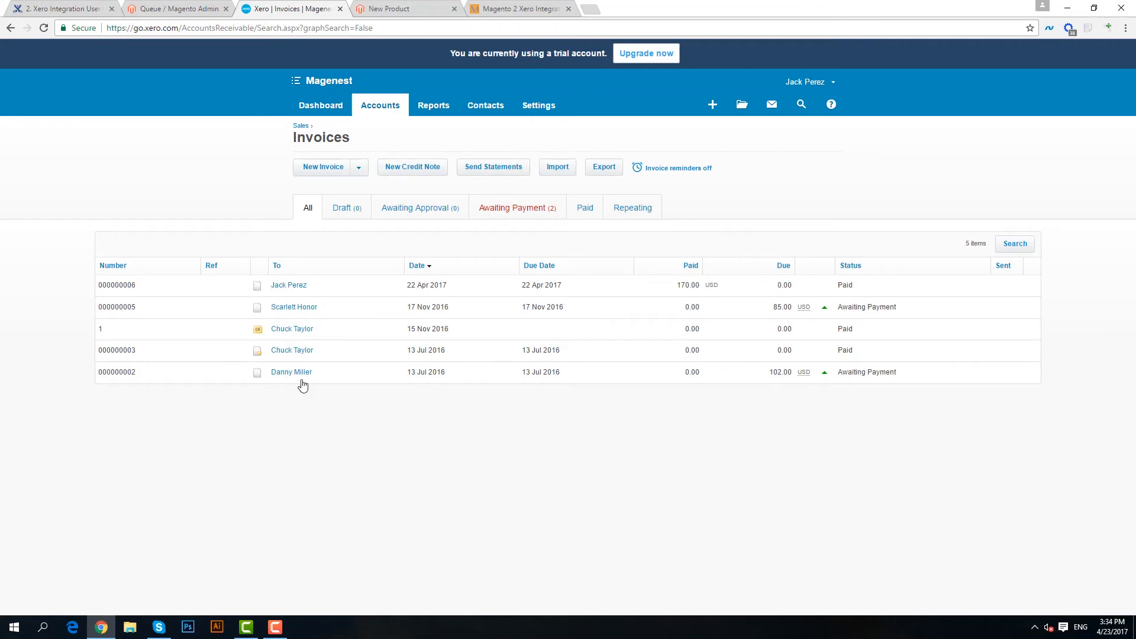
click(513, 207)
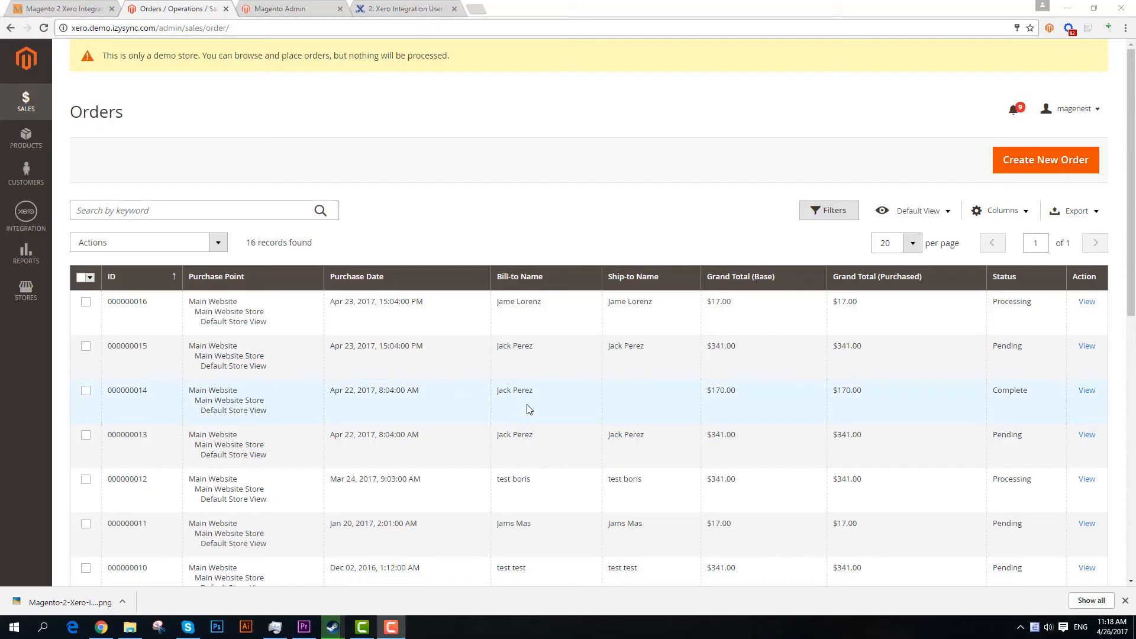
Step: Open the Xero sync logs, view invoice 000000007 in Xero, then return to Magento
click(26, 216)
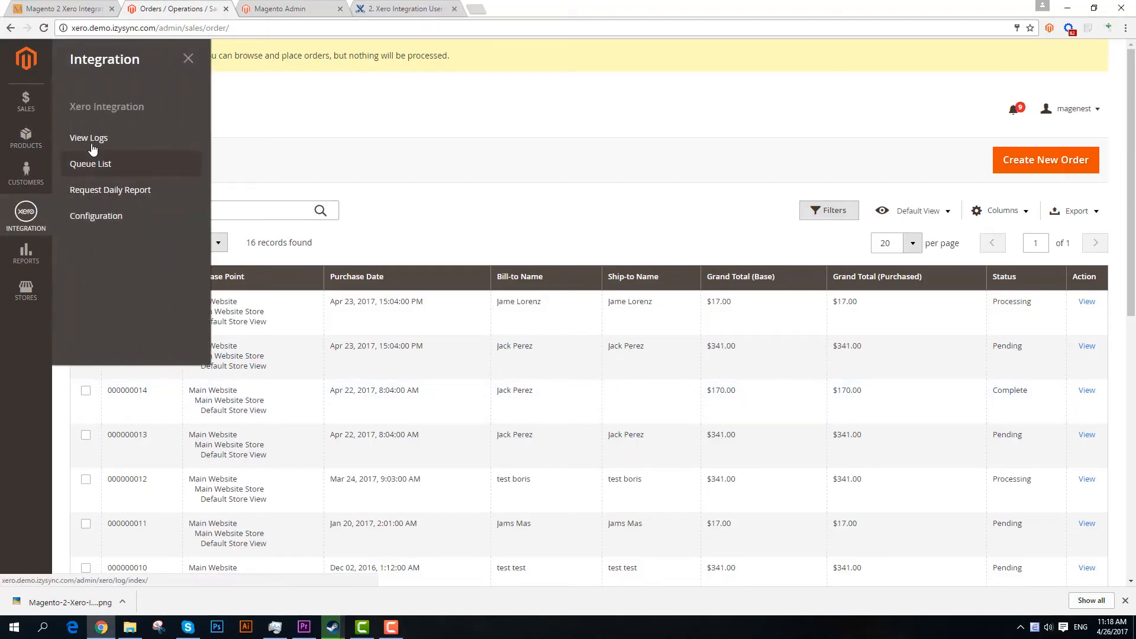
click(88, 138)
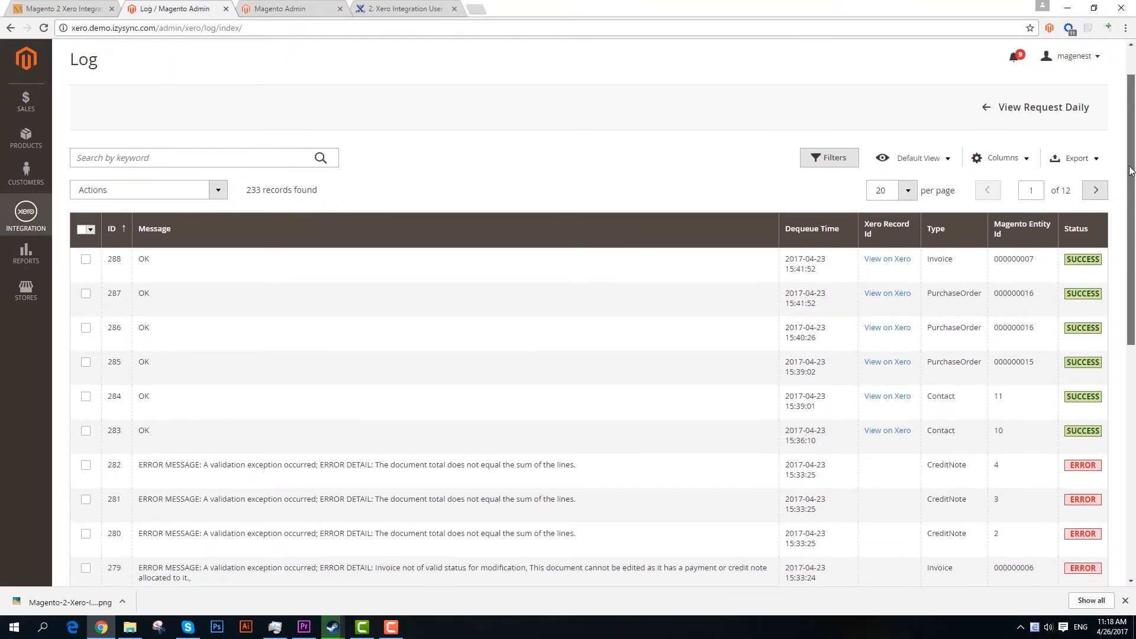
click(887, 258)
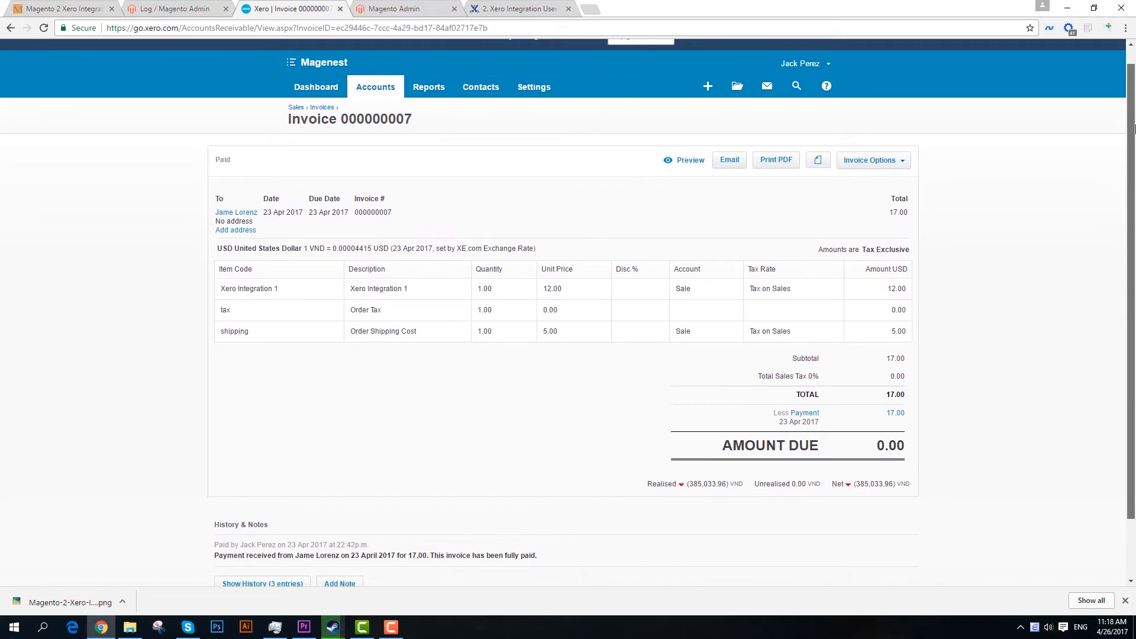
mouse_move(522, 146)
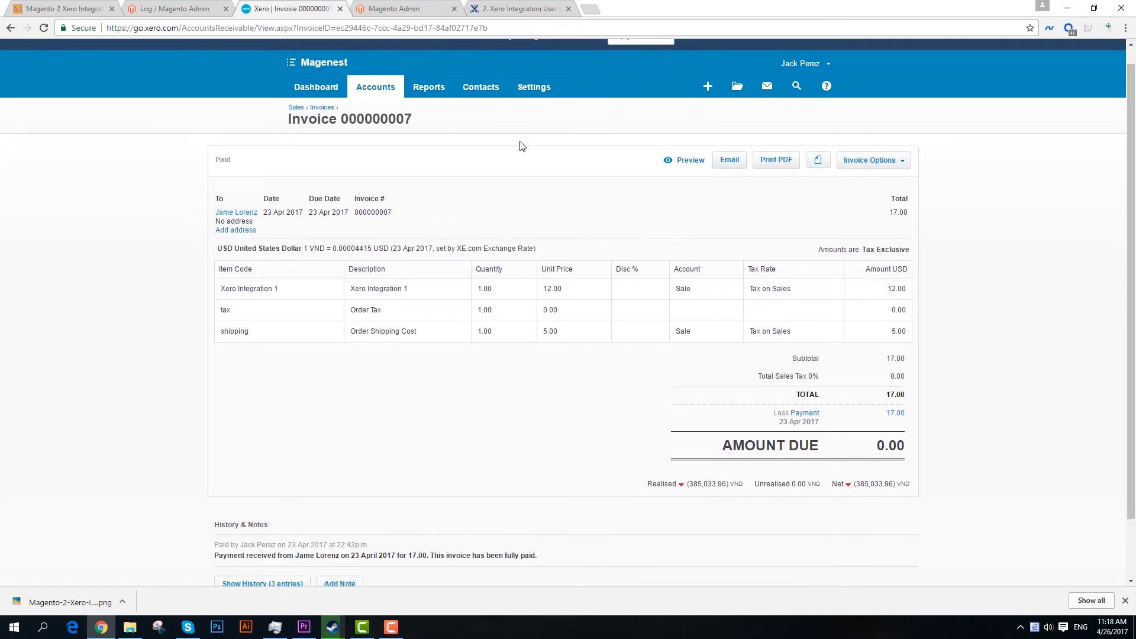
click(174, 9)
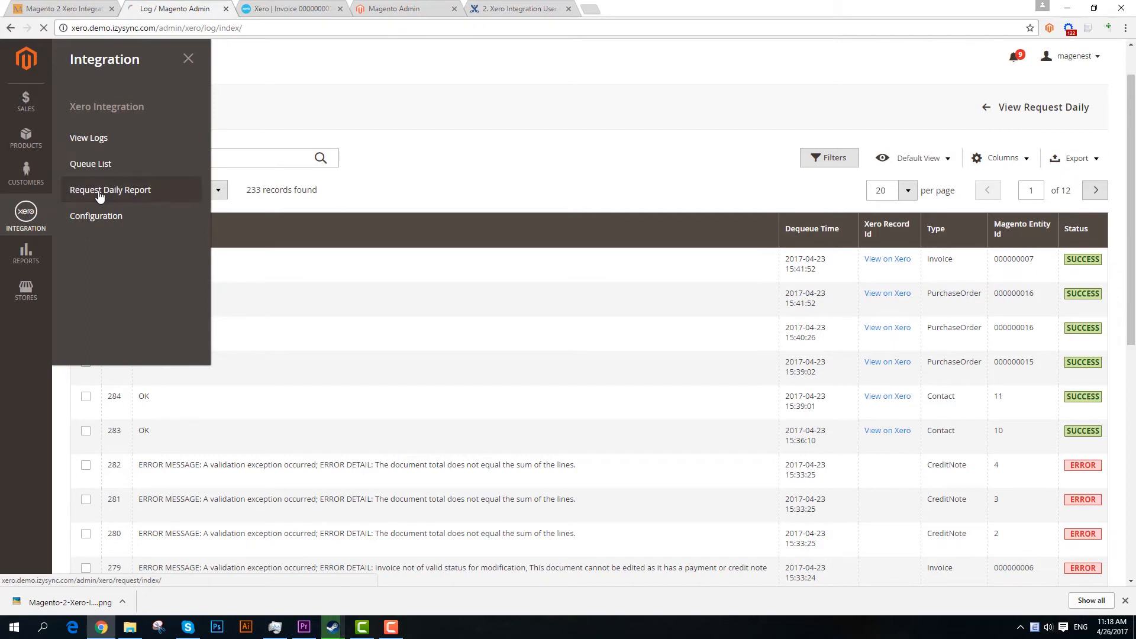
Step: Get the Xero request daily report for 04/20/2017 to 04/26/2017
click(110, 189)
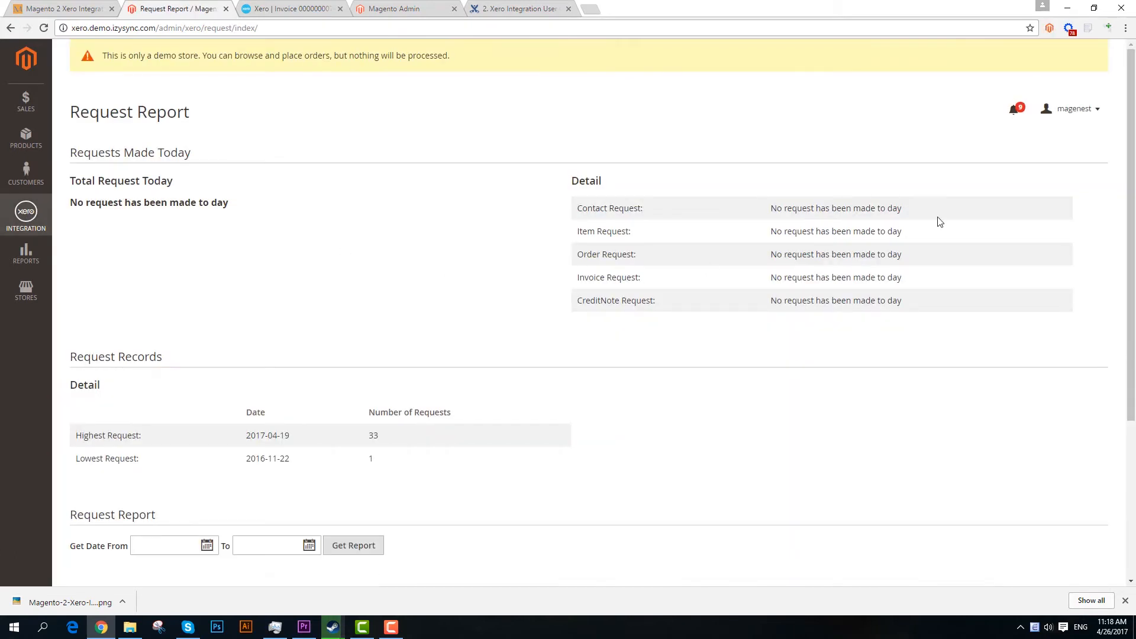
scroll(down, 3)
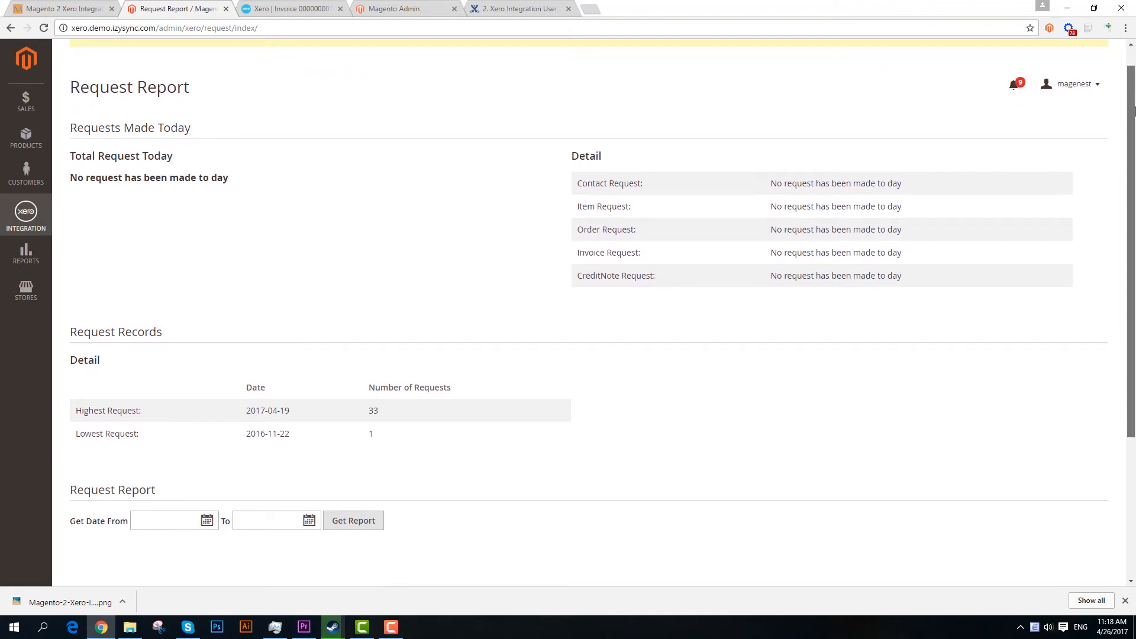
click(171, 520)
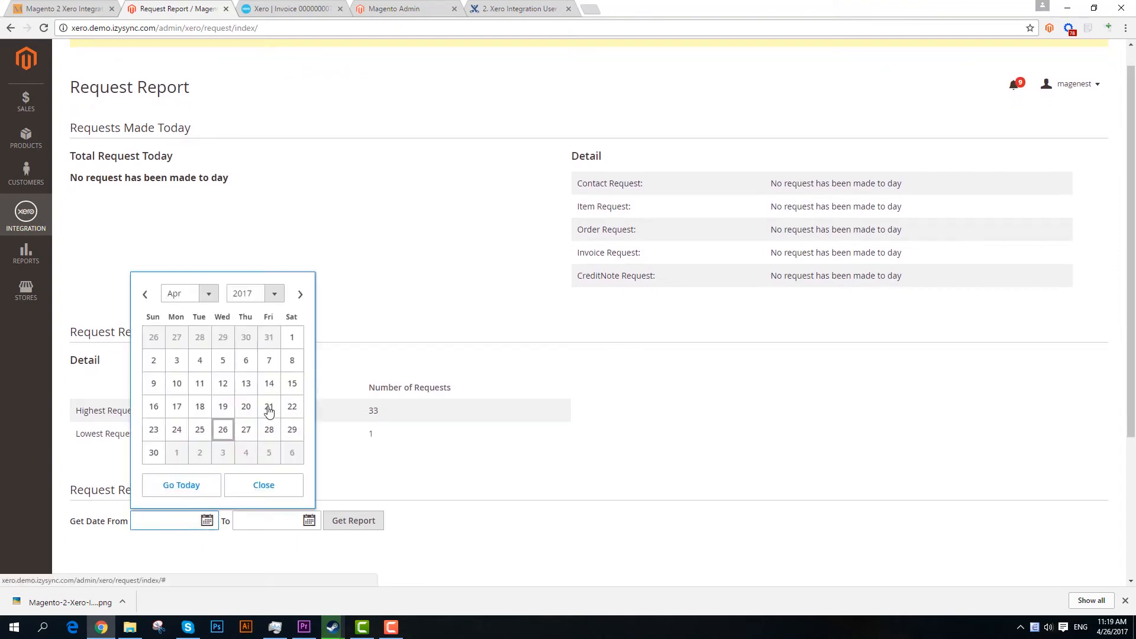
click(353, 520)
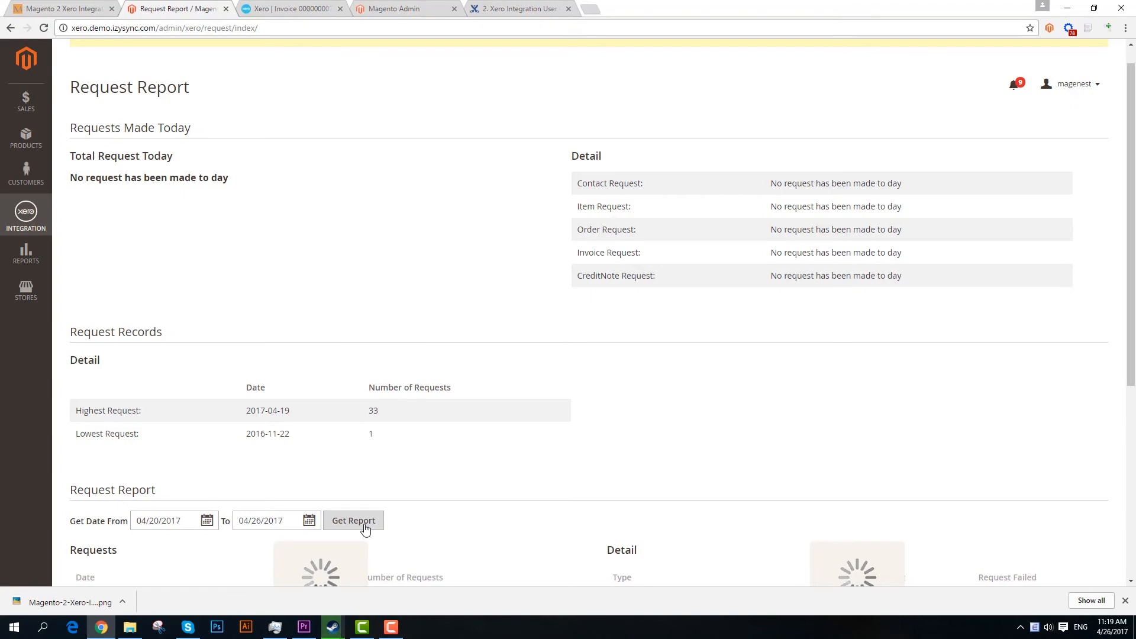
click(353, 520)
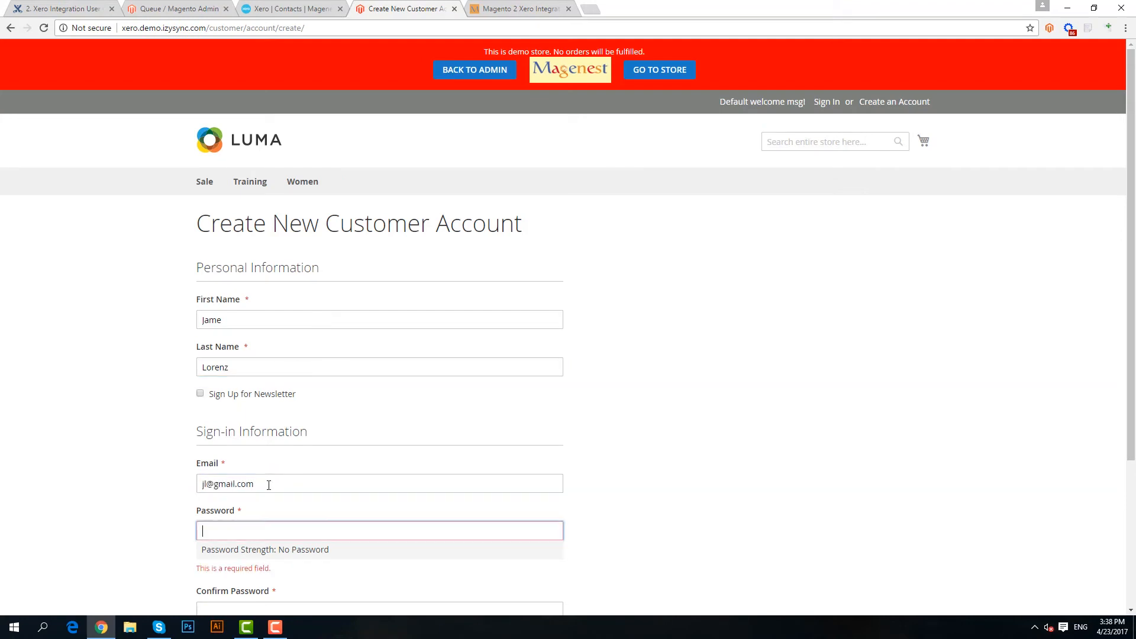
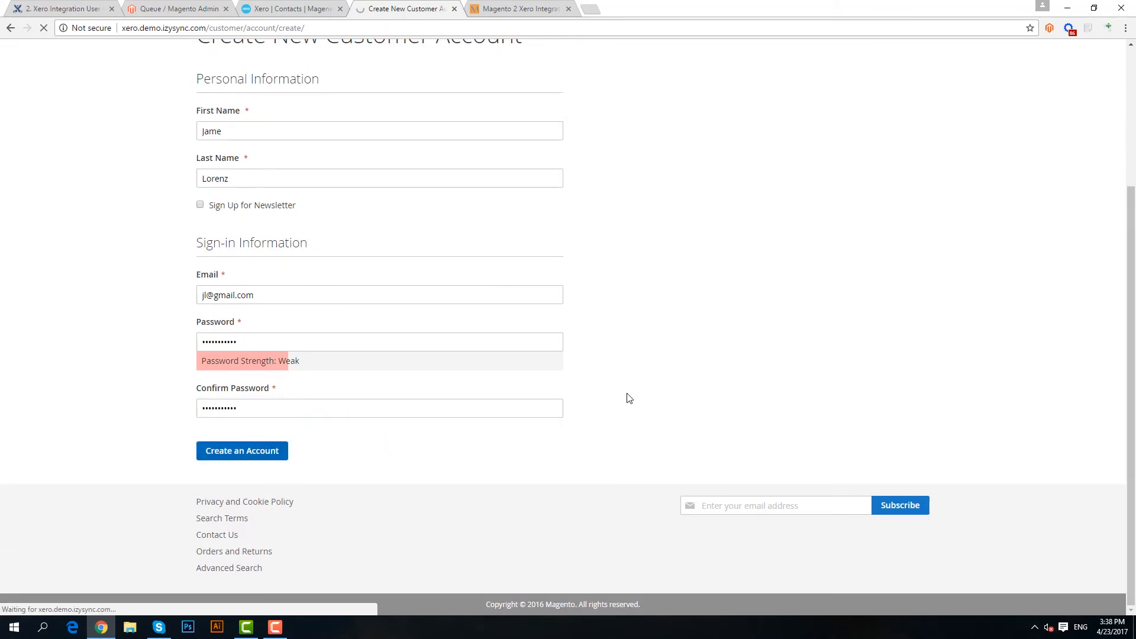
click(242, 451)
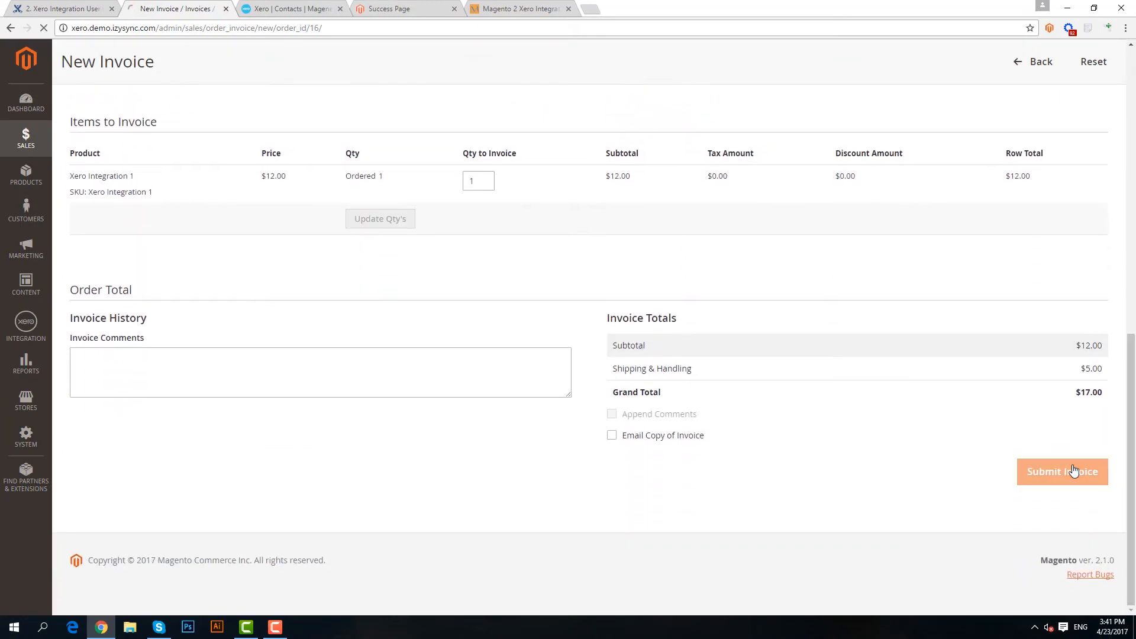
Step: Submit the $17.00 invoice, sync the queued invoice and purchase order, then switch to Xero
click(1062, 472)
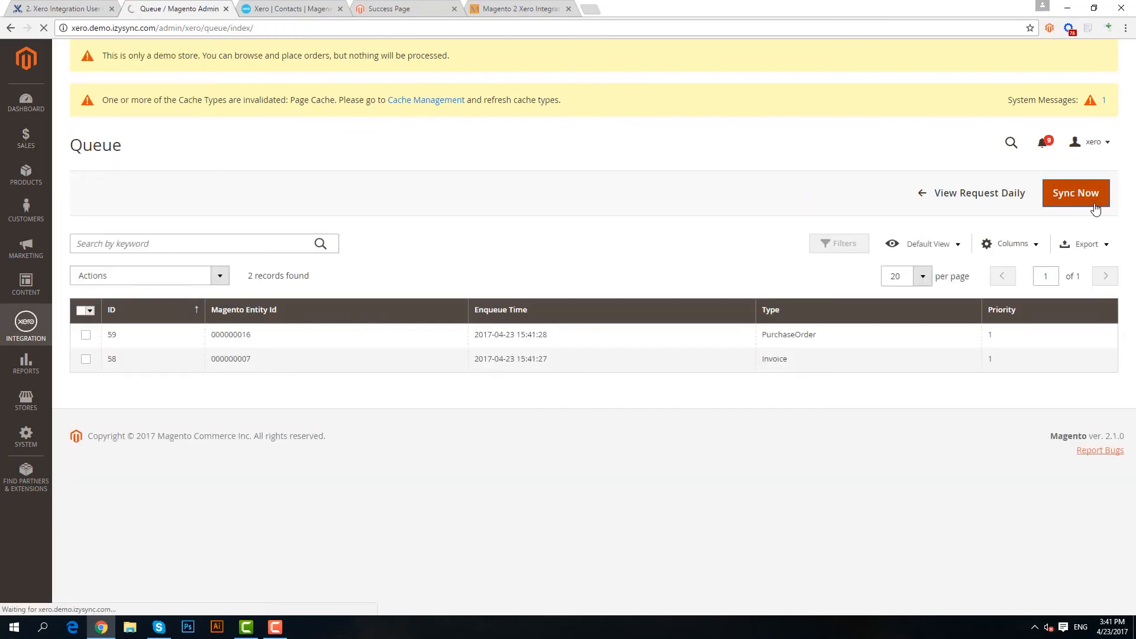
click(1076, 193)
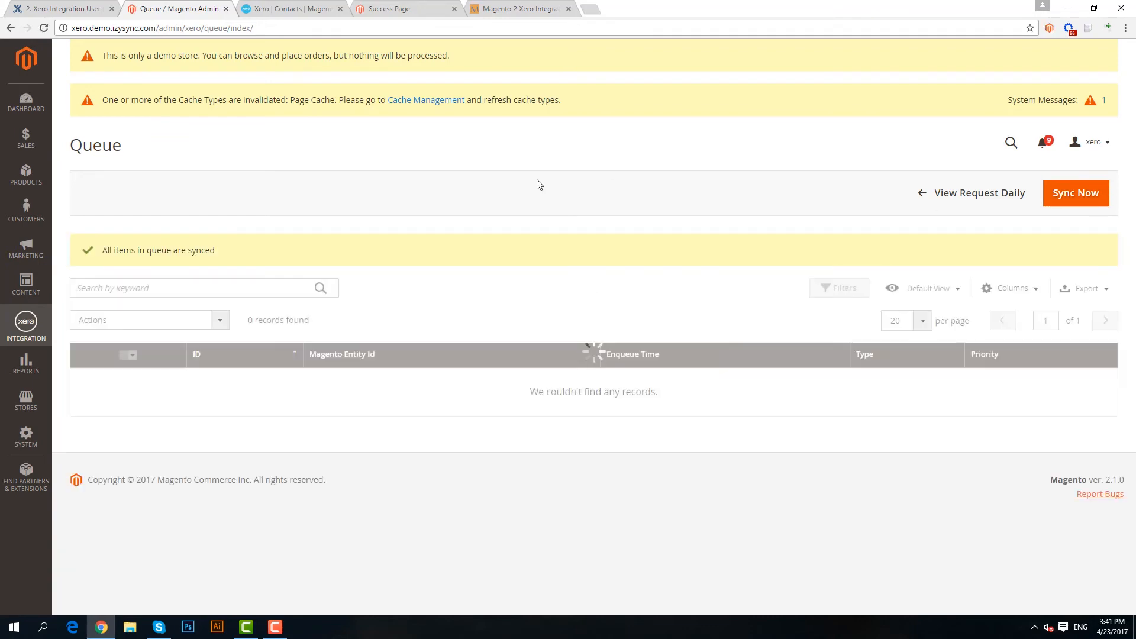
click(289, 9)
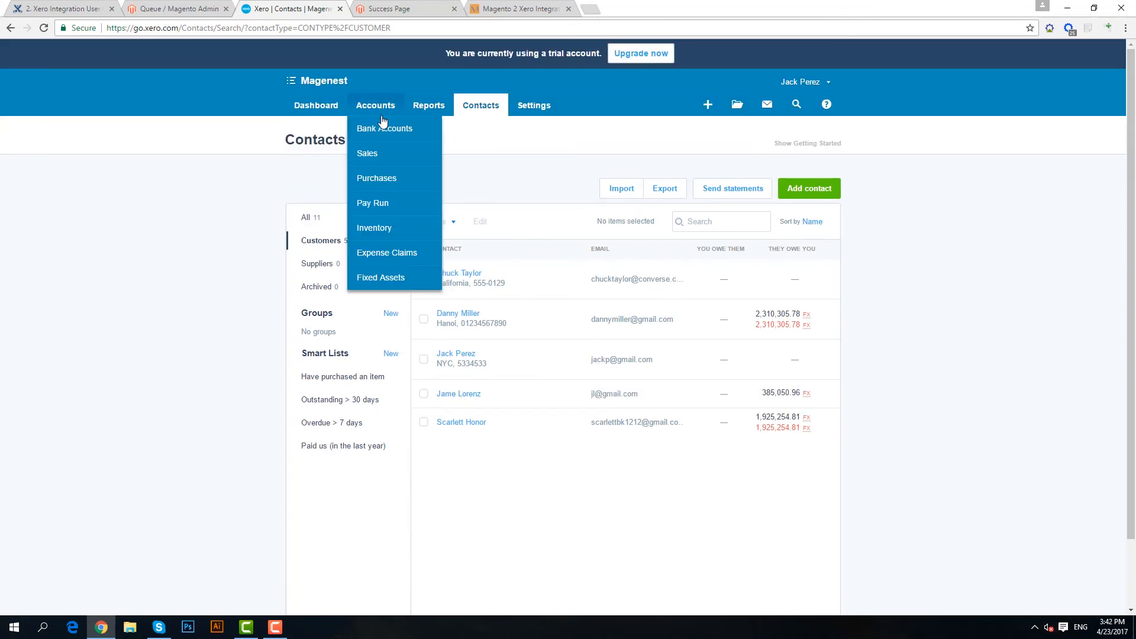
Step: Open invoice 000000007, record the 17.00 payment with its paid date, then open Bank Accounts
click(367, 152)
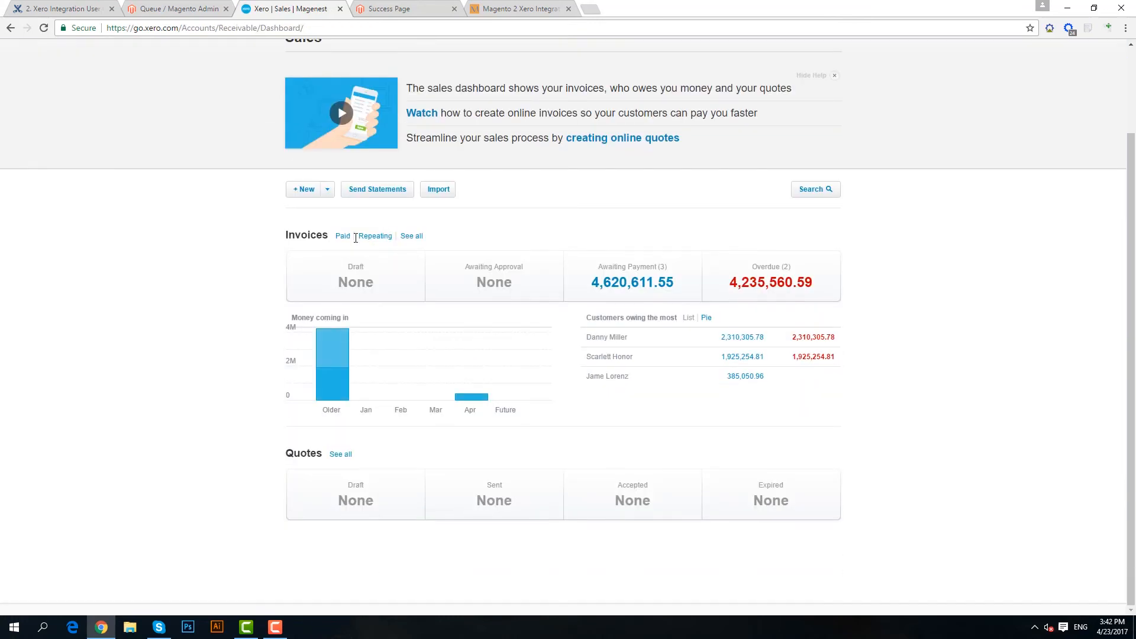
click(411, 236)
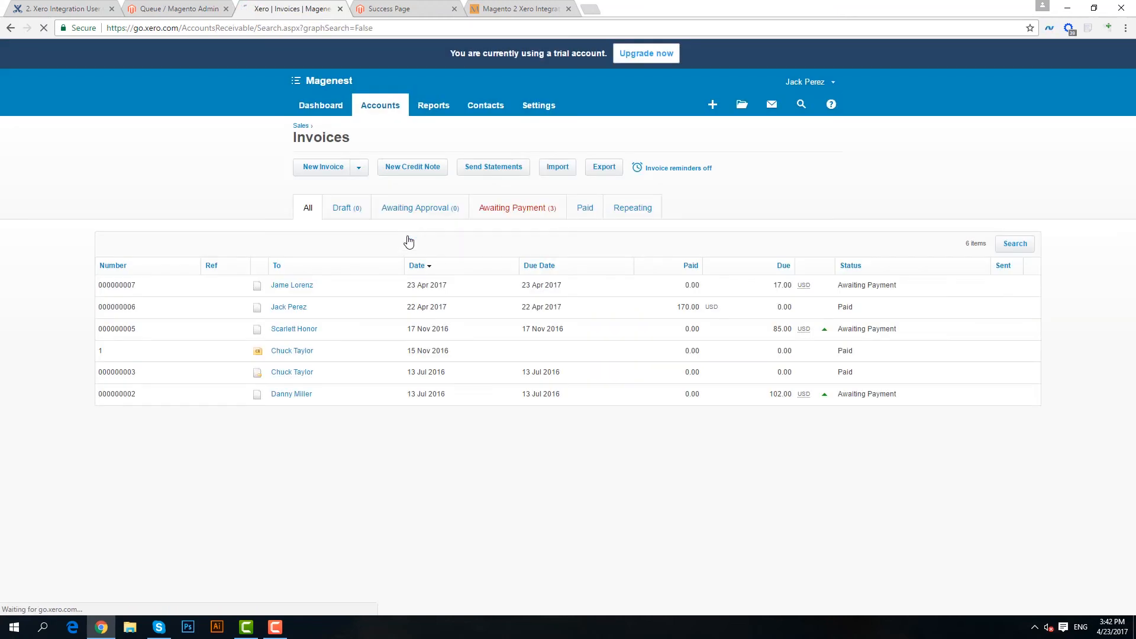
click(512, 207)
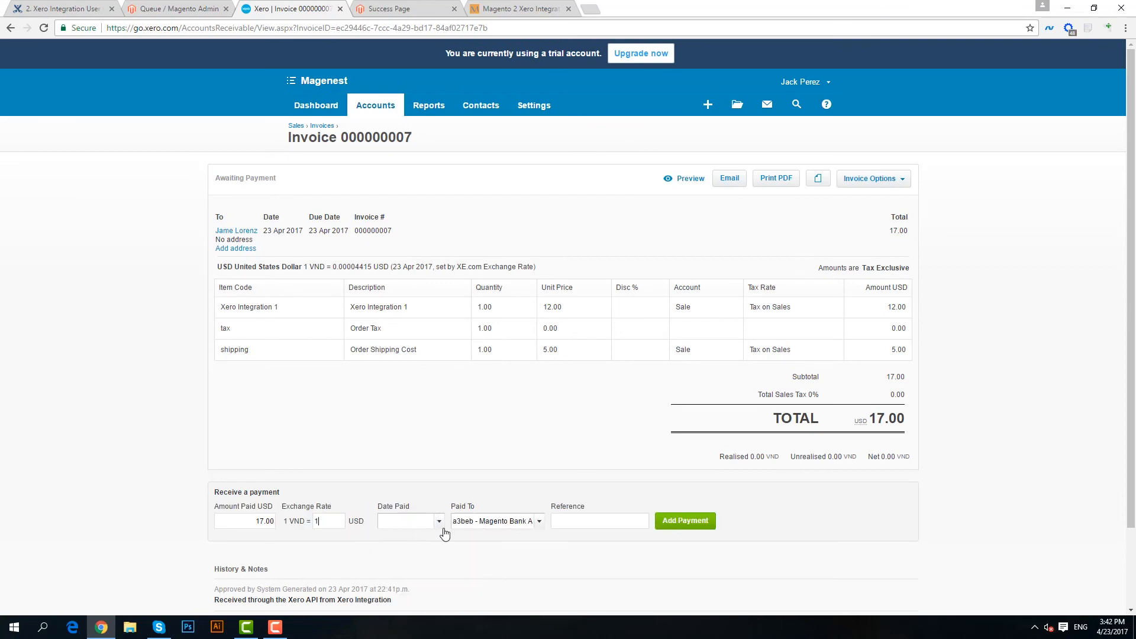
click(684, 520)
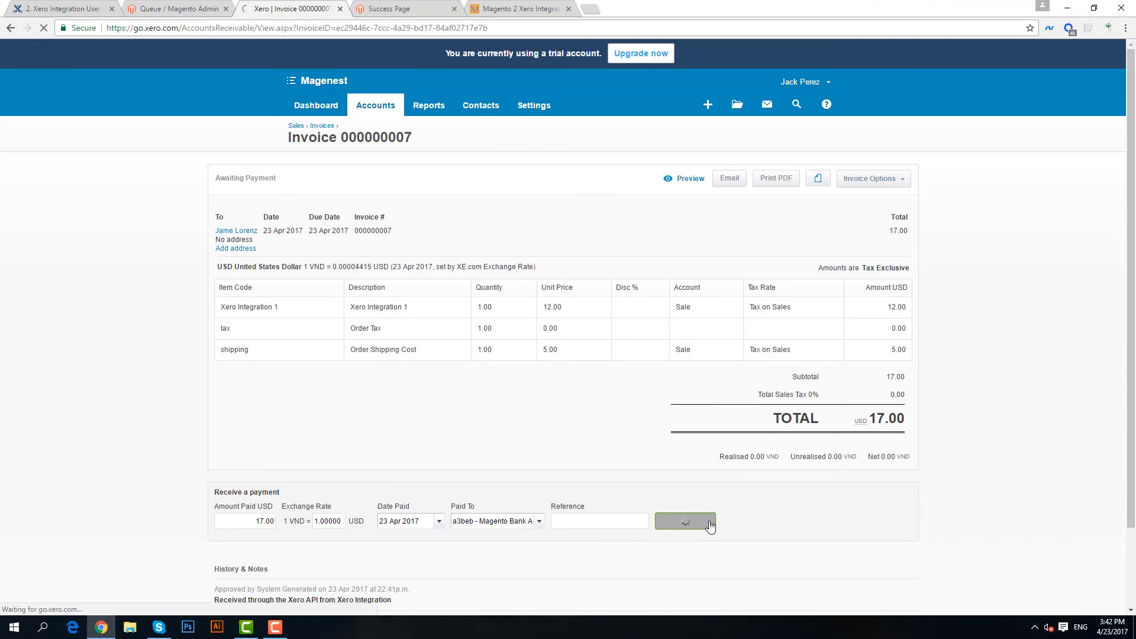
click(684, 521)
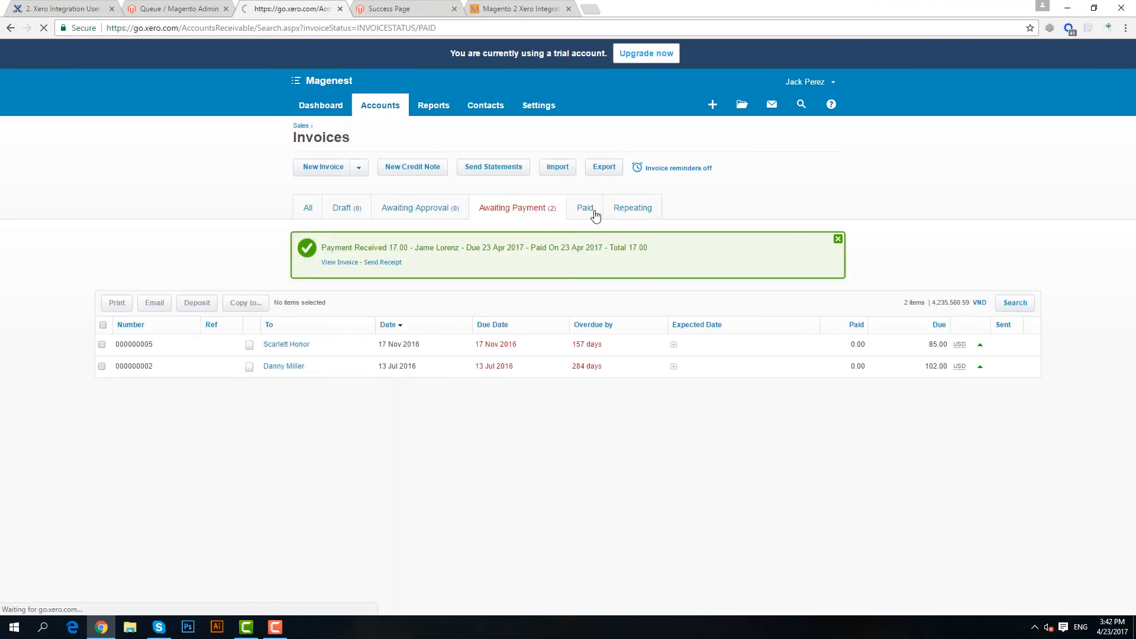
click(585, 207)
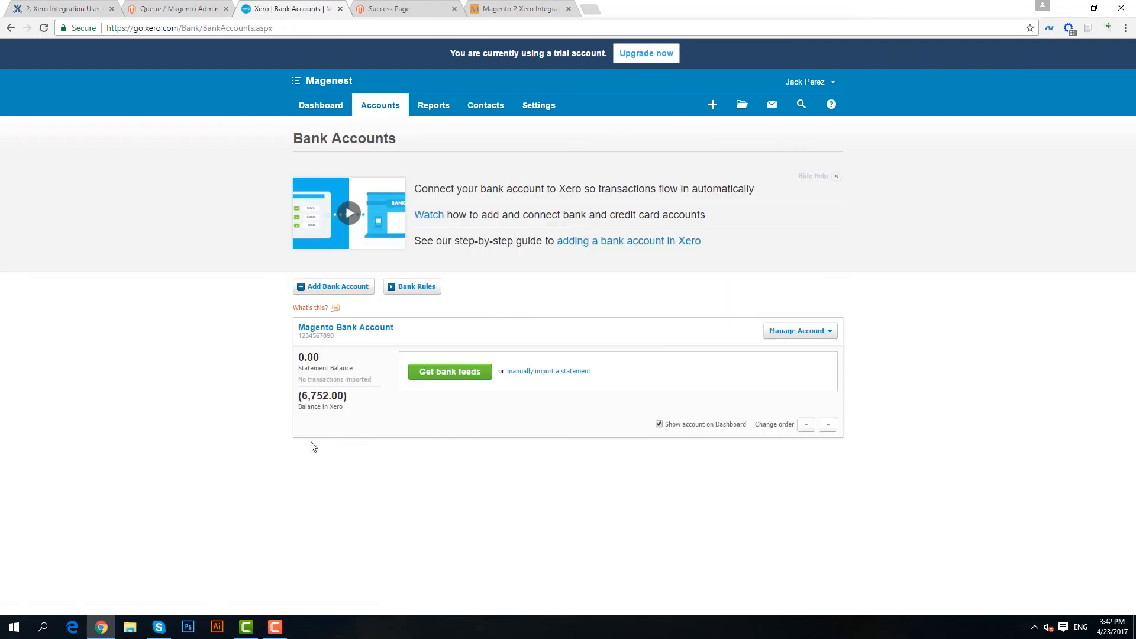
Step: List all Xero purchase orders from Accounts > Purchases, filtered to the Approved tab
click(380, 105)
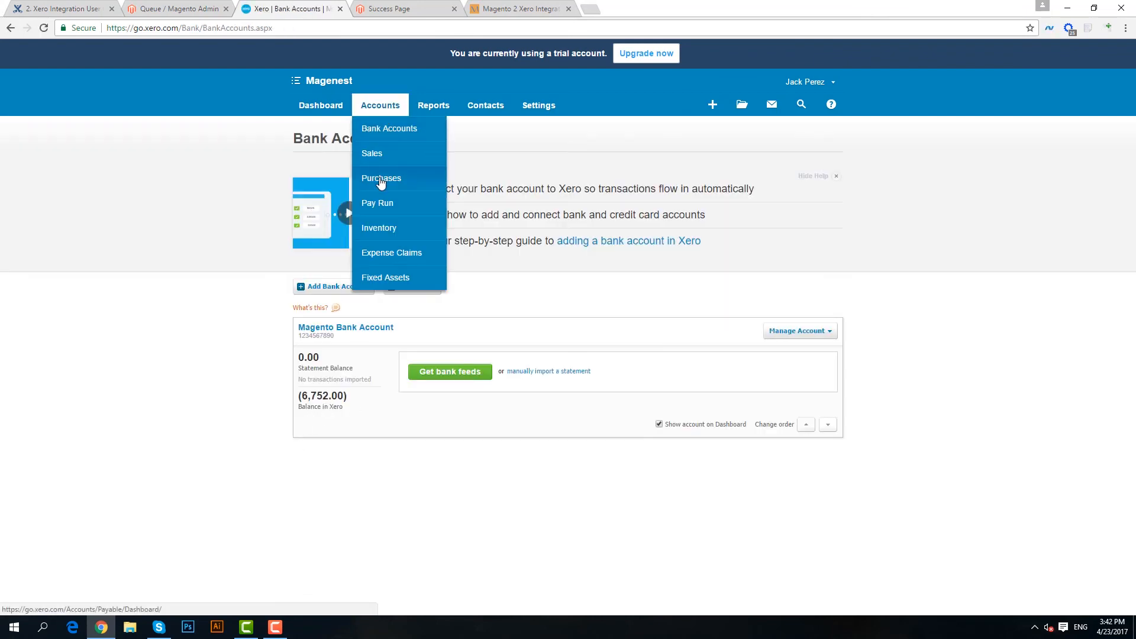
click(381, 178)
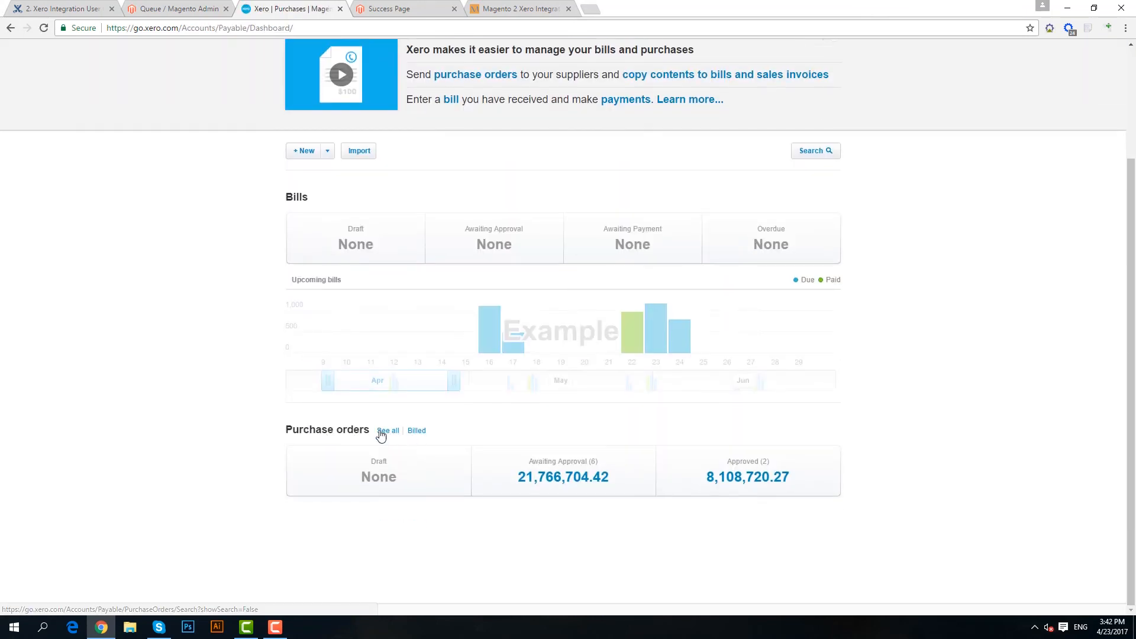
click(387, 430)
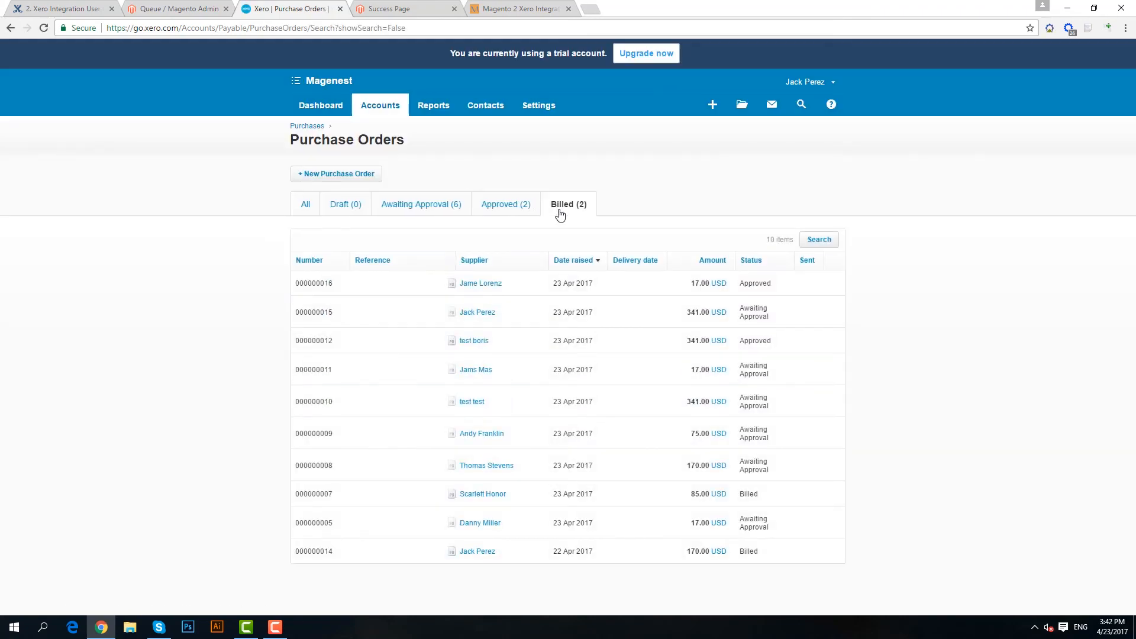
click(506, 203)
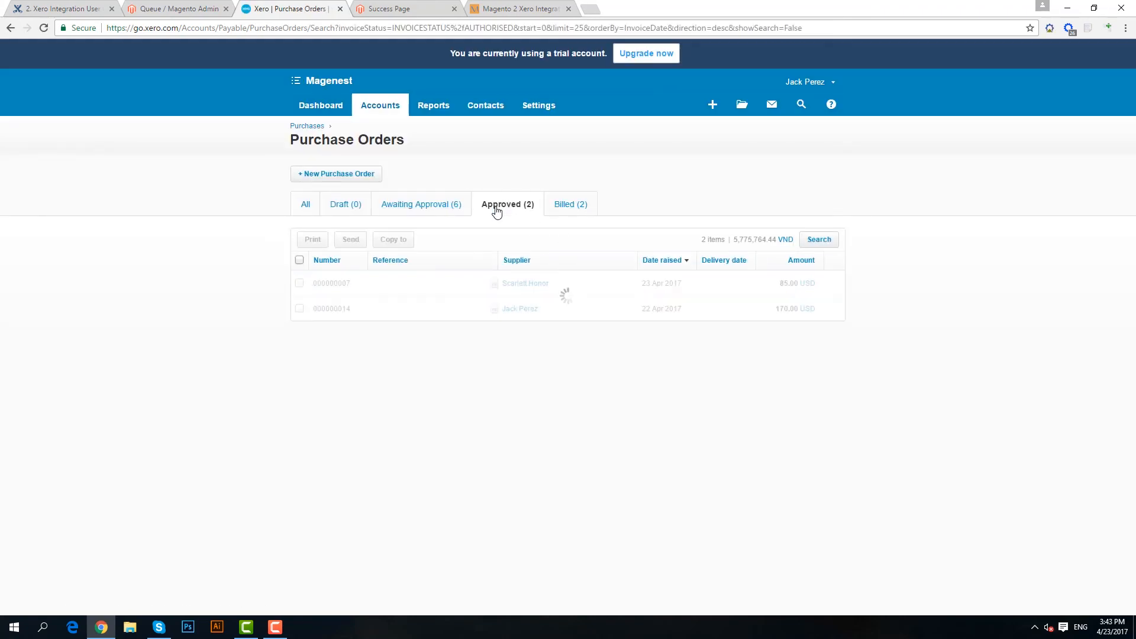